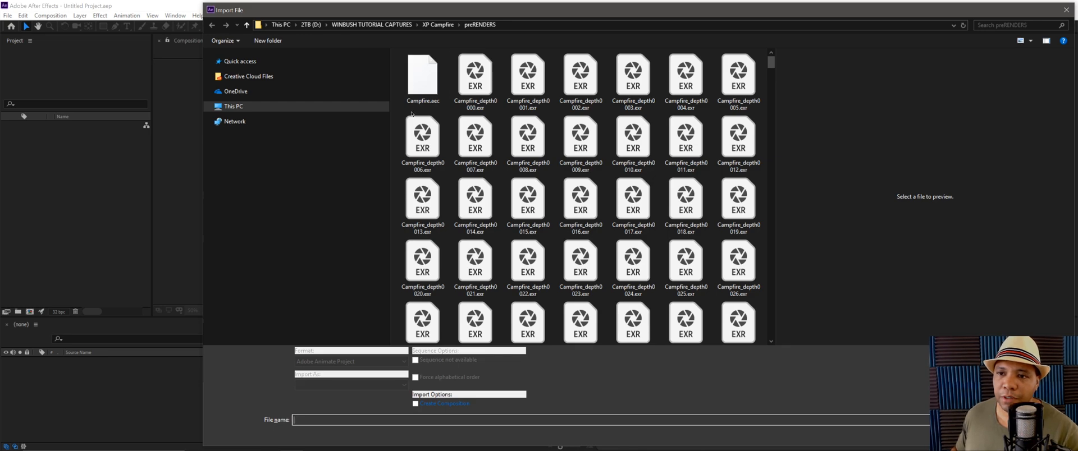
Import the Campfire.aec scene as a composition and reveal the Campfire folder contents.
left_click(423, 76)
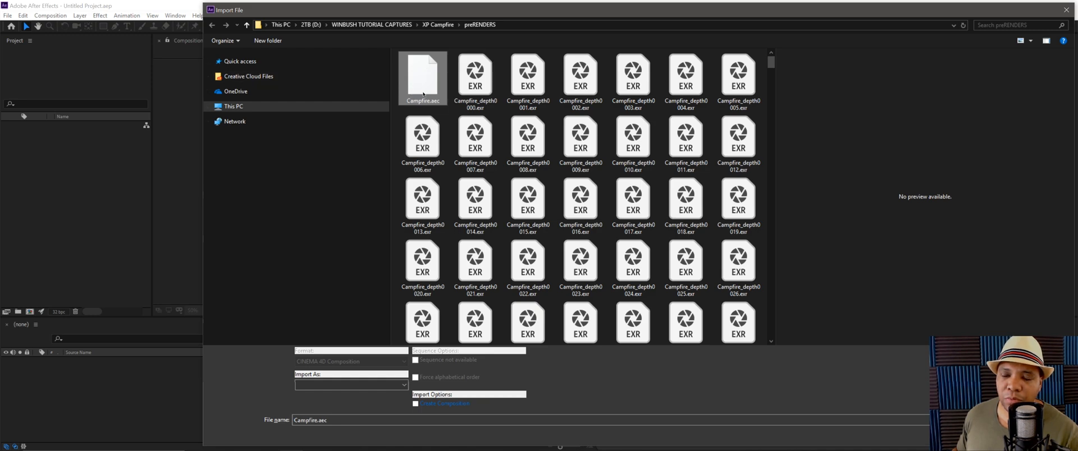
mouse_move(422, 83)
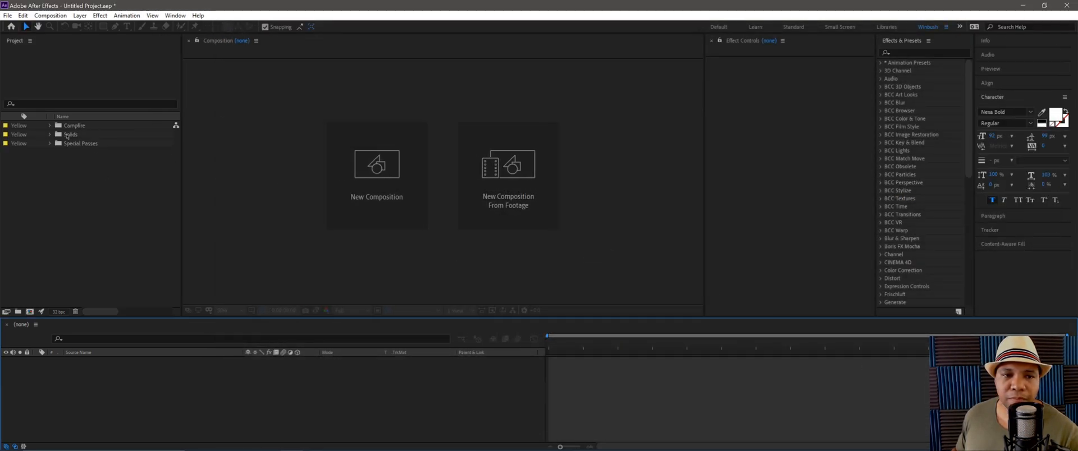
left_click(48, 125)
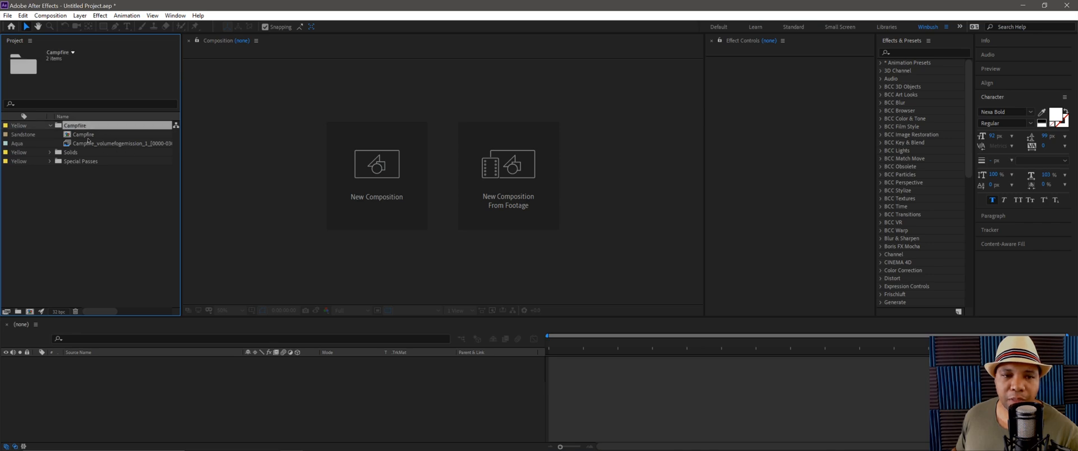
left_click(83, 135)
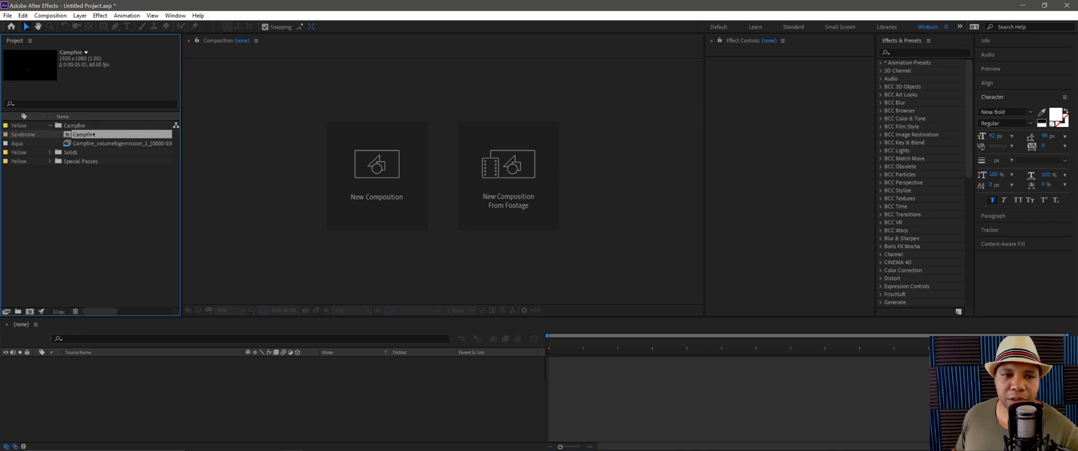
Move the beauty and depth EXR passes into the Campfire folder and delete Special Passes.
left_click(49, 161)
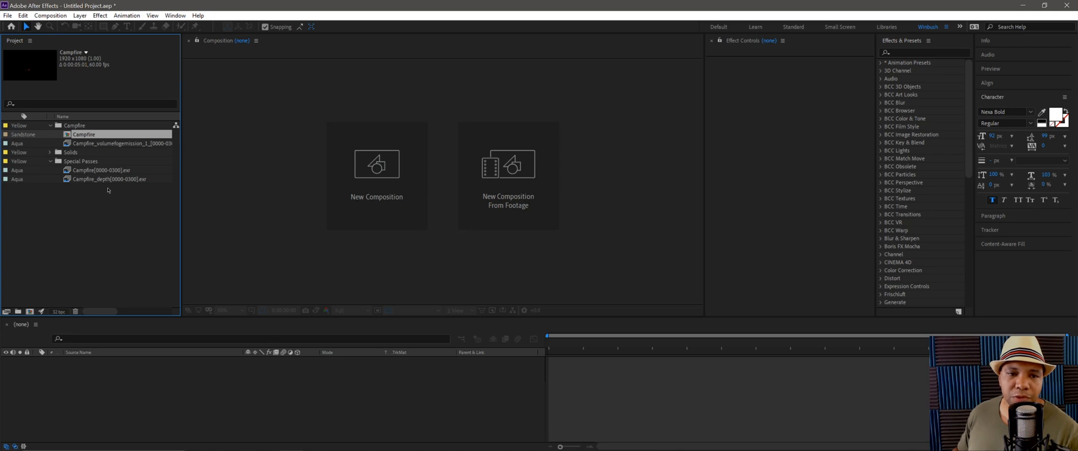
left_click(98, 170)
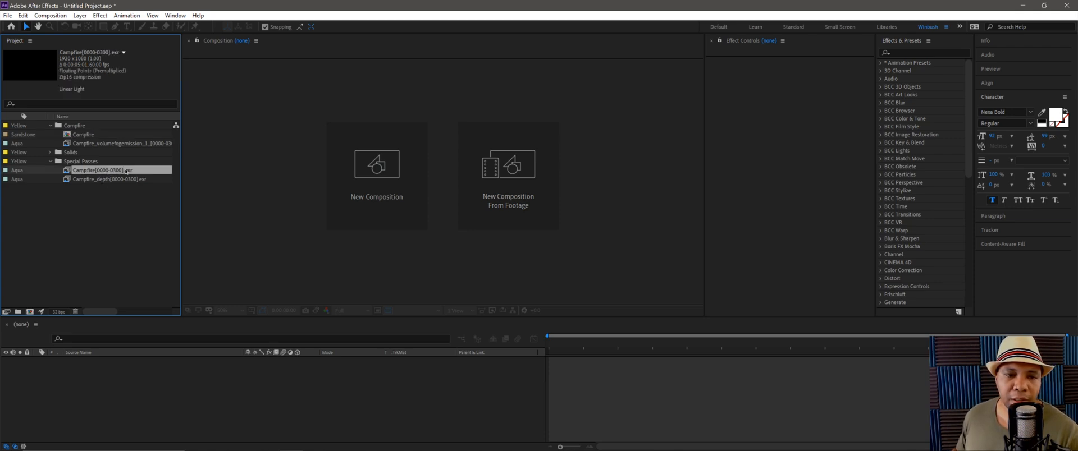
left_click(110, 179)
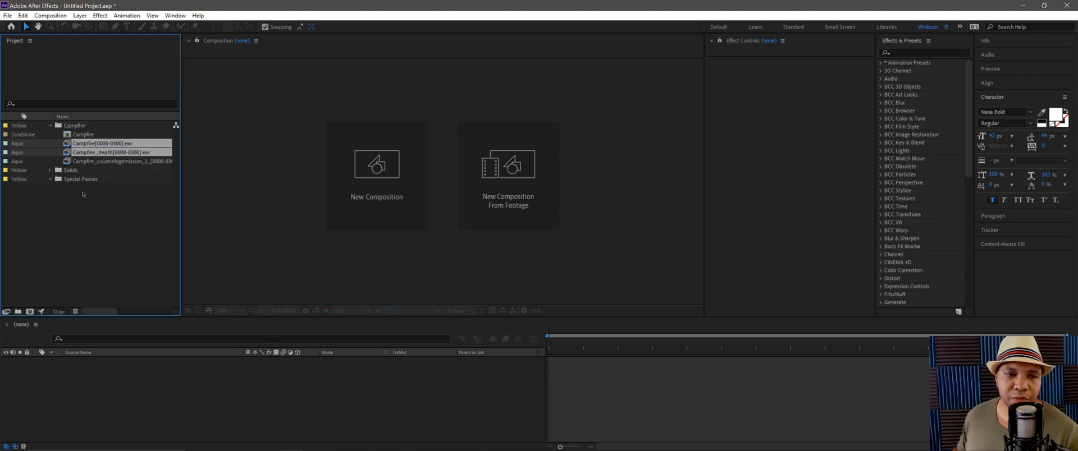
left_click(82, 179)
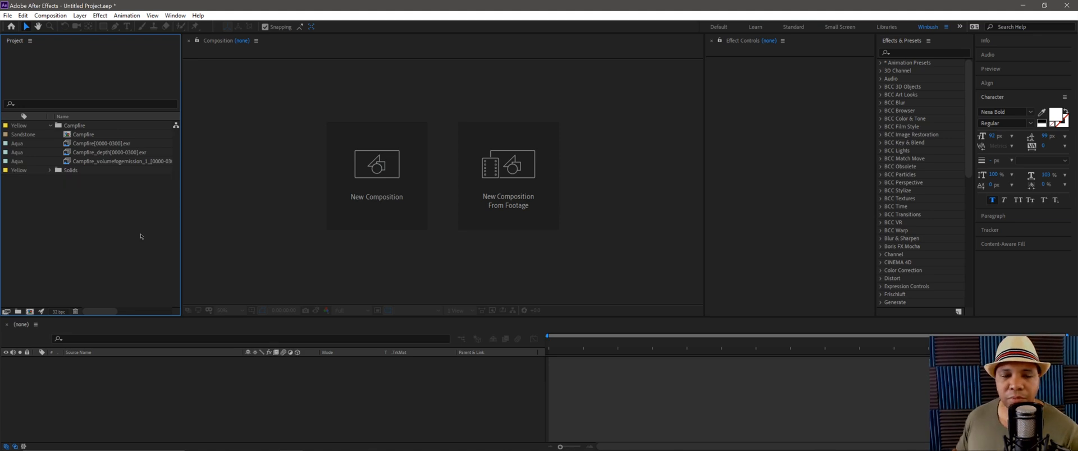
left_click(75, 134)
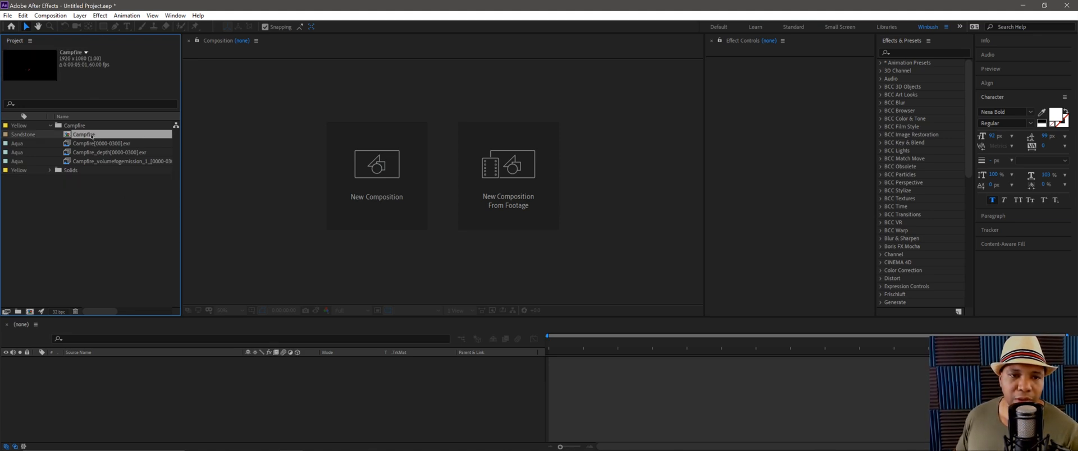
Open the Campfire comp and delete the scene layers, keeping the RS Camera.
double_click(83, 134)
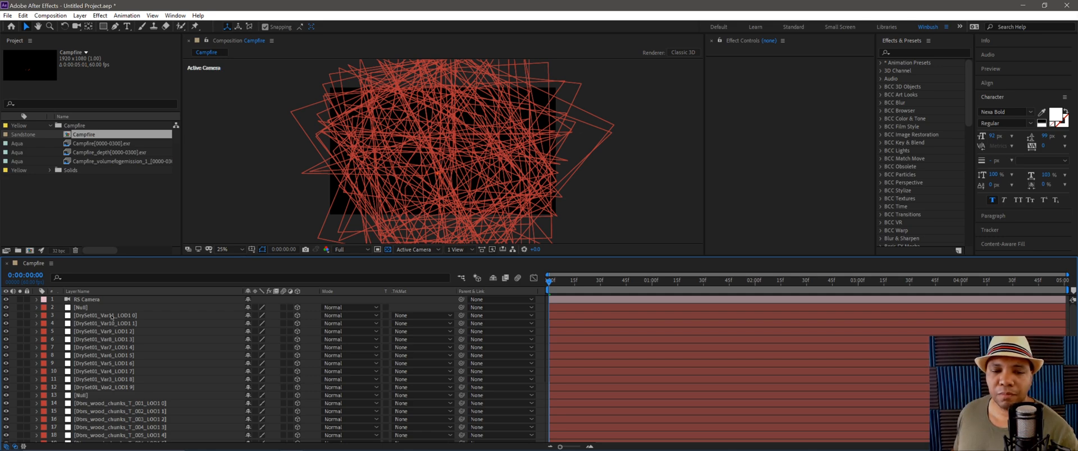
left_click(101, 316)
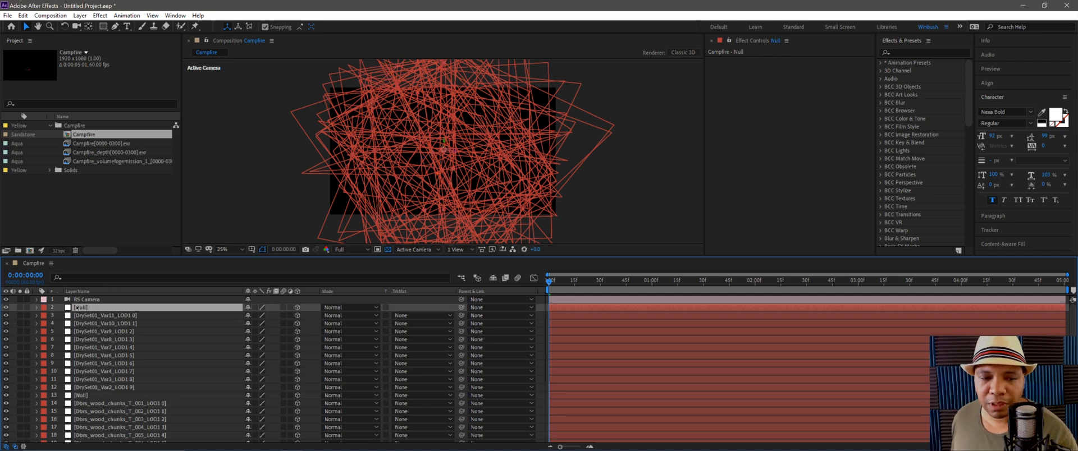
left_click(101, 316)
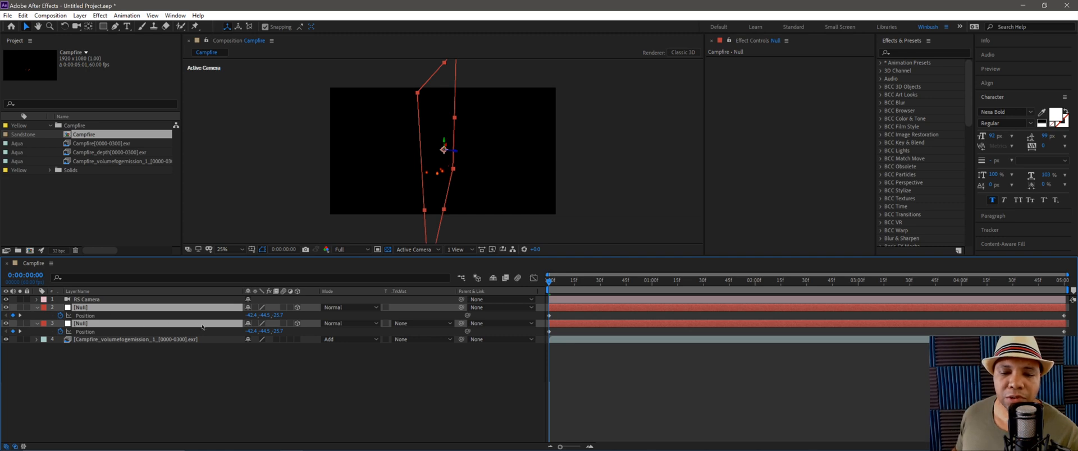
Remove the extra null and the volume fog layer after previewing the fog animation.
left_click(79, 323)
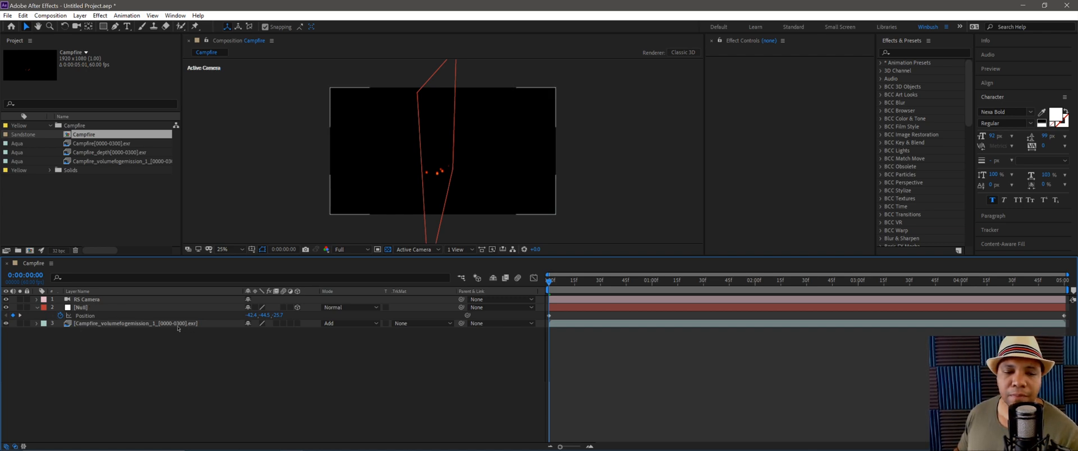
left_click(129, 324)
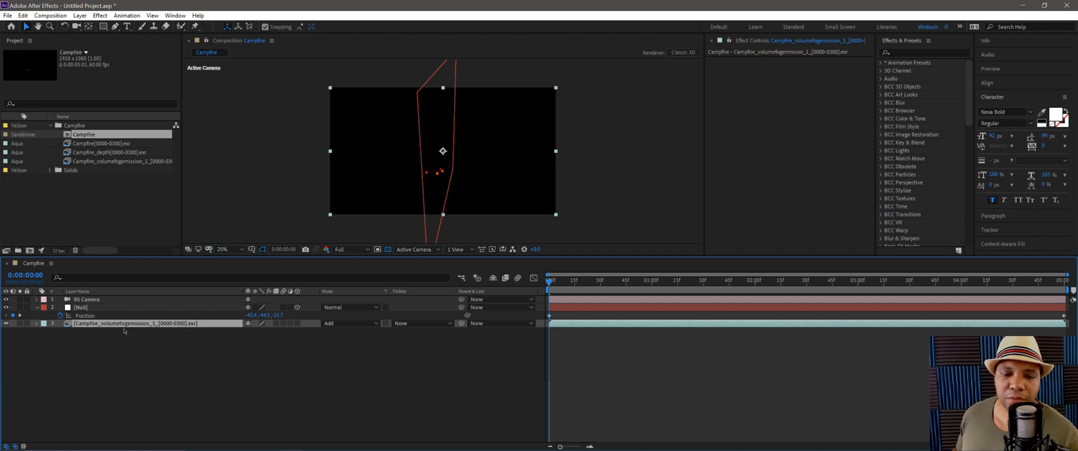
left_click(603, 280)
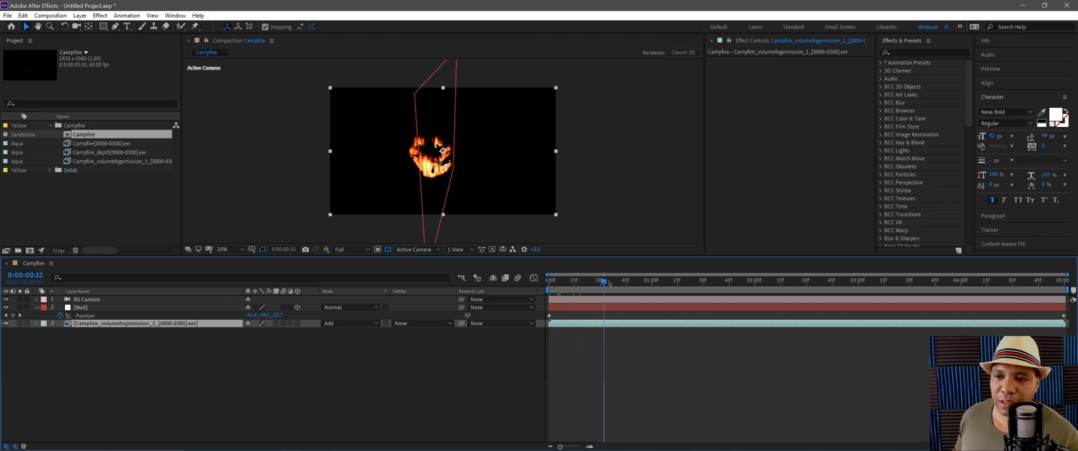
left_click_drag(607, 282, 869, 282)
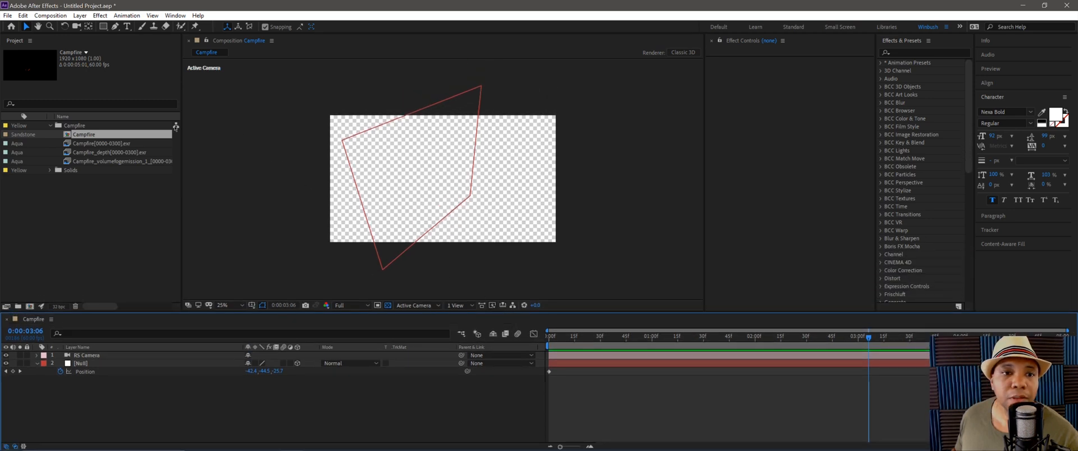
Add the Campfire beauty pass to the timeline and scrub to a bright fire frame.
left_click(98, 143)
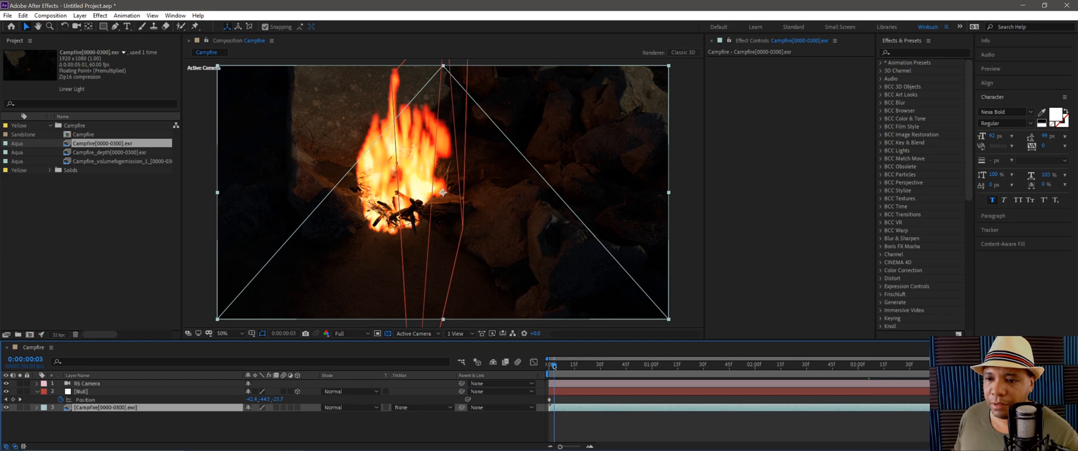
left_click_drag(551, 365, 759, 365)
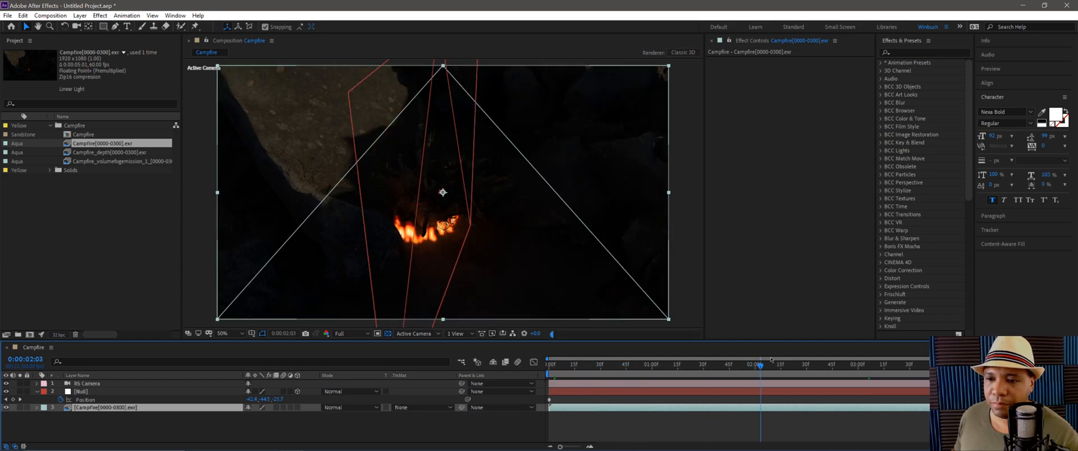
left_click_drag(760, 364, 797, 364)
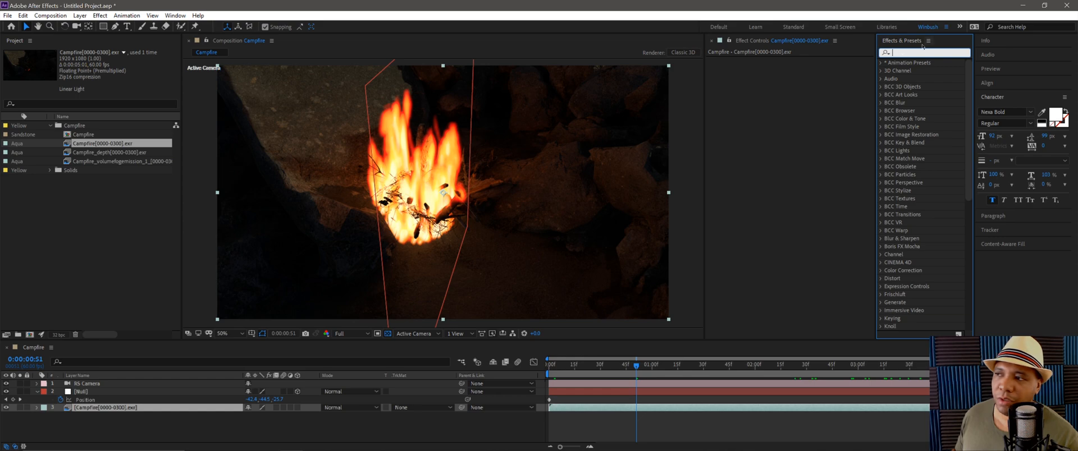
Apply Levels to the beauty pass and adjust the viewer magnification.
type("levels")
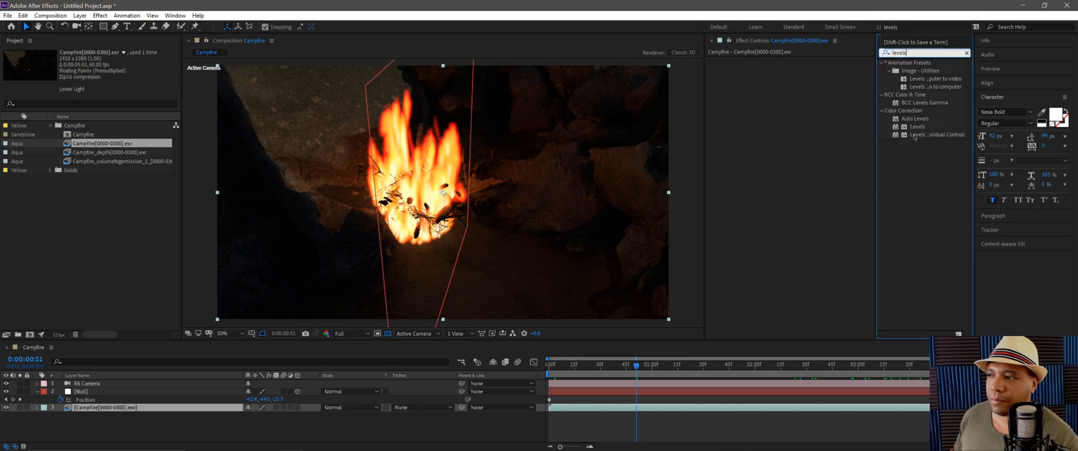
double_click(919, 127)
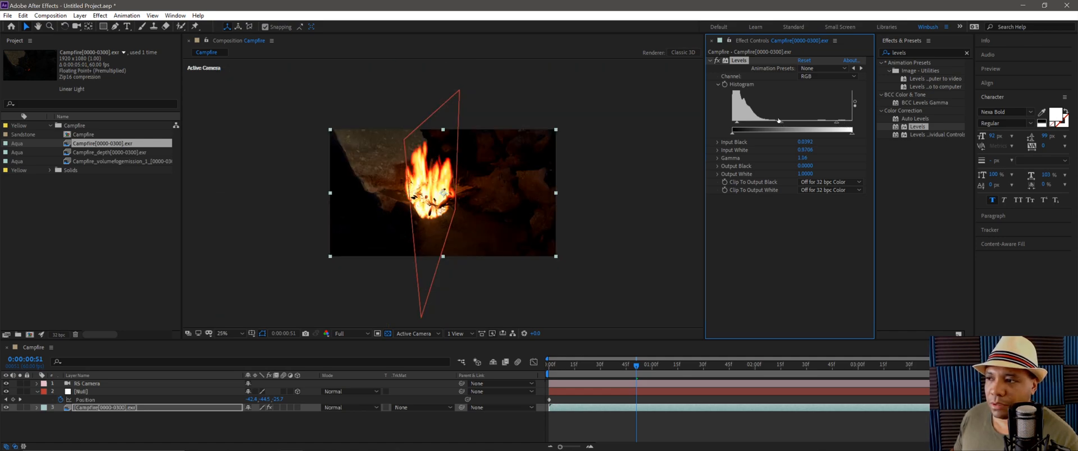
left_click(223, 333)
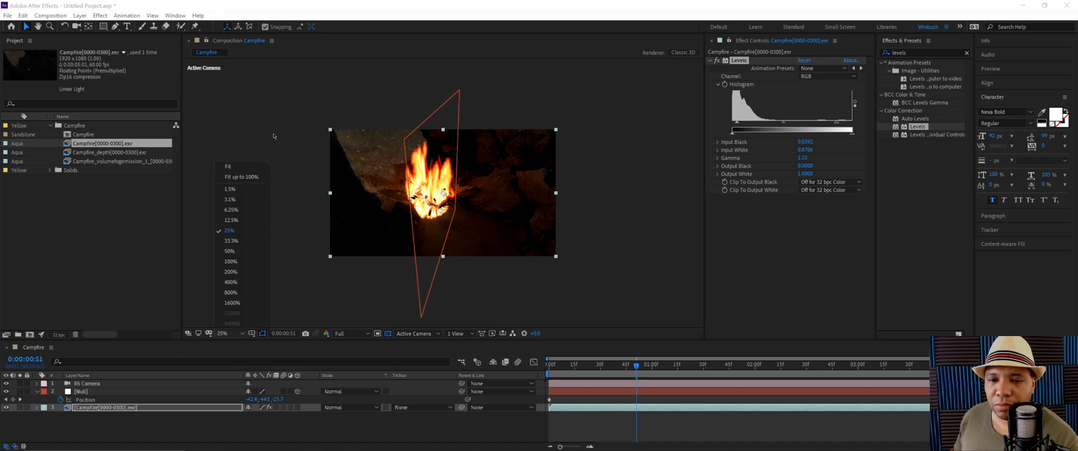
left_click(227, 250)
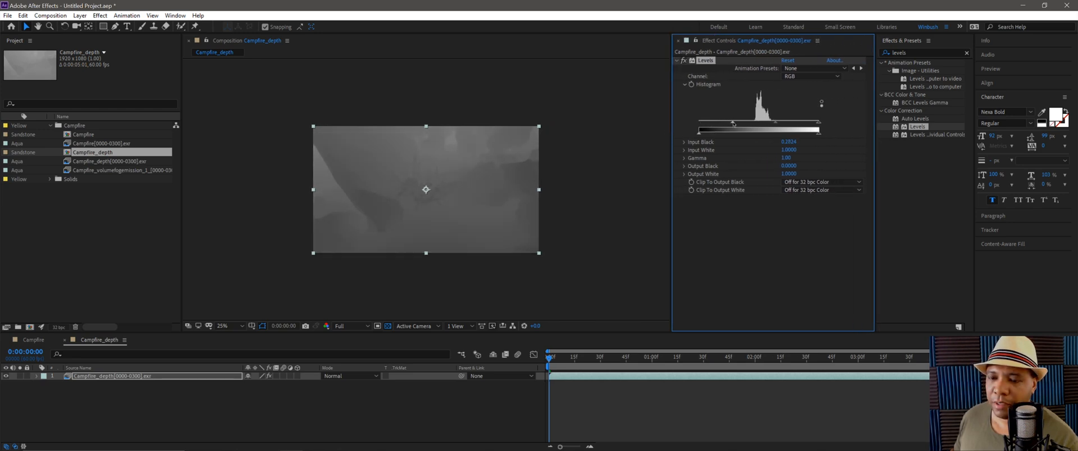
Raise the depth pass Input Black in Levels for a darker, more contrasty depth map.
left_click_drag(733, 130, 742, 129)
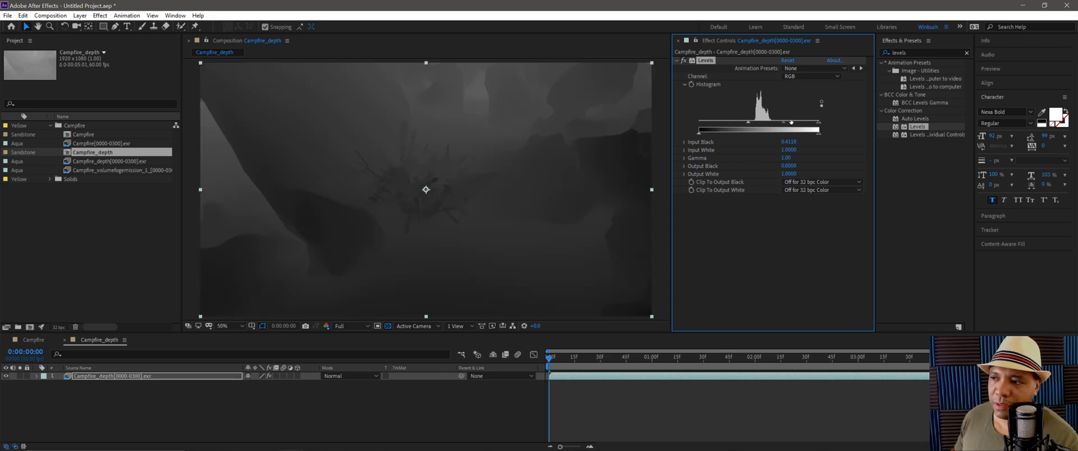
left_click_drag(756, 122, 753, 122)
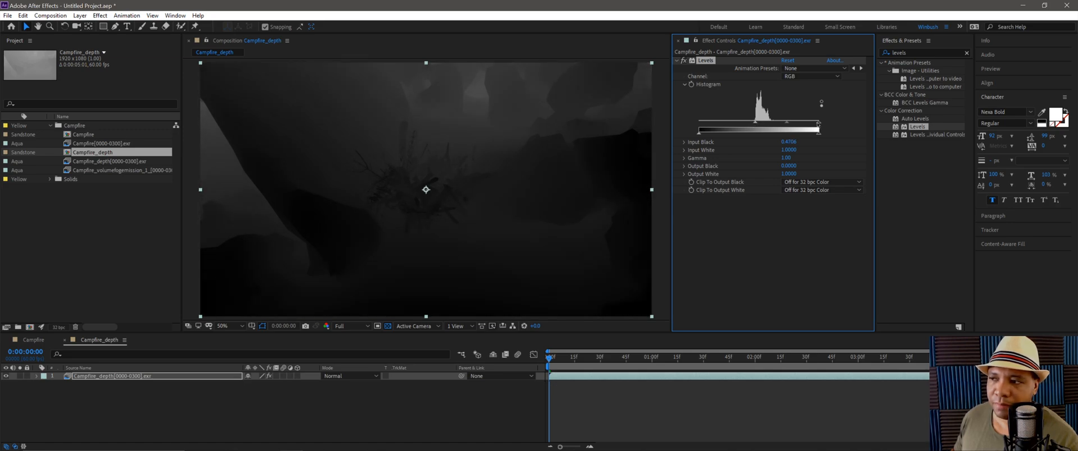
left_click_drag(818, 125, 784, 126)
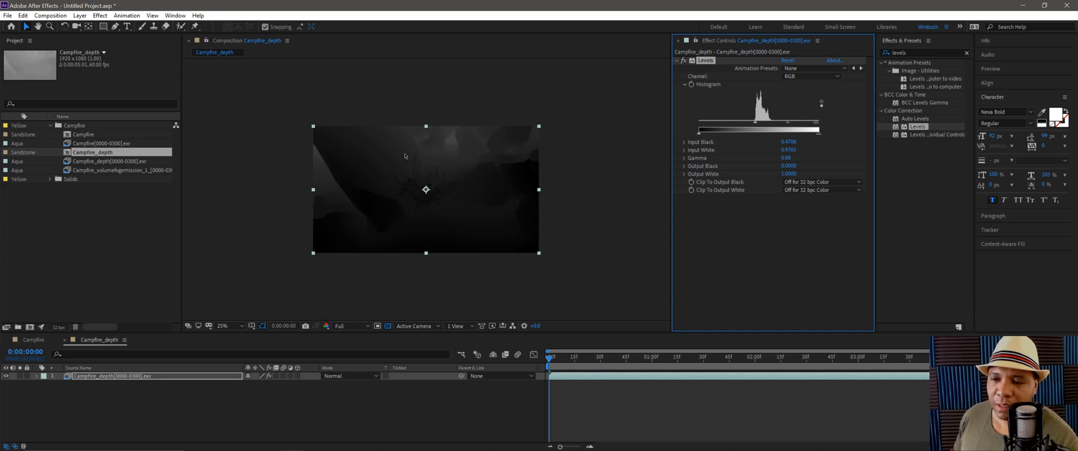
mouse_move(387, 168)
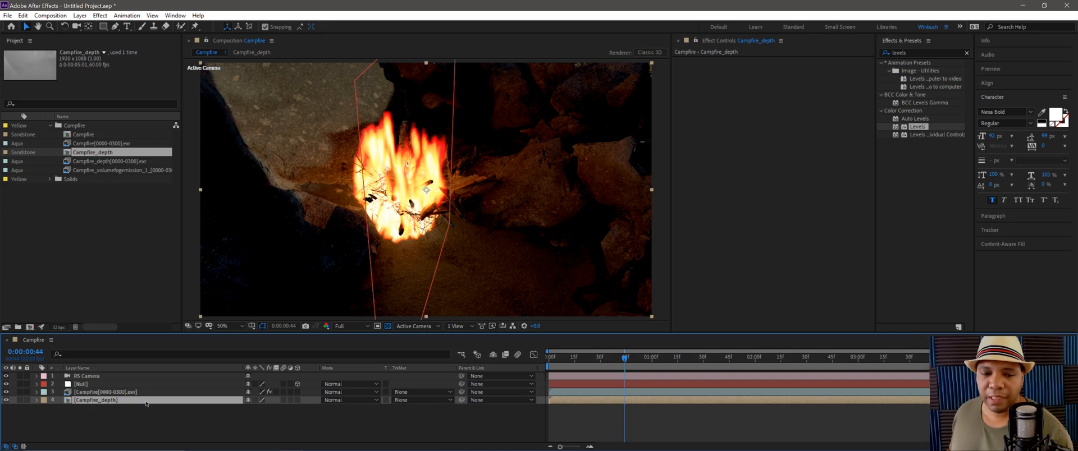
Create a new adjustment layer named FOG.
right_click(147, 405)
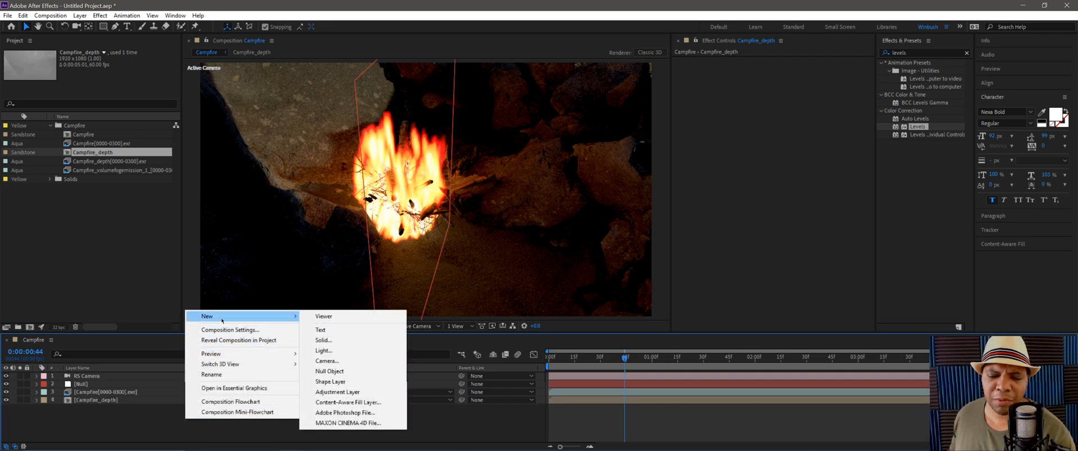
left_click(337, 392)
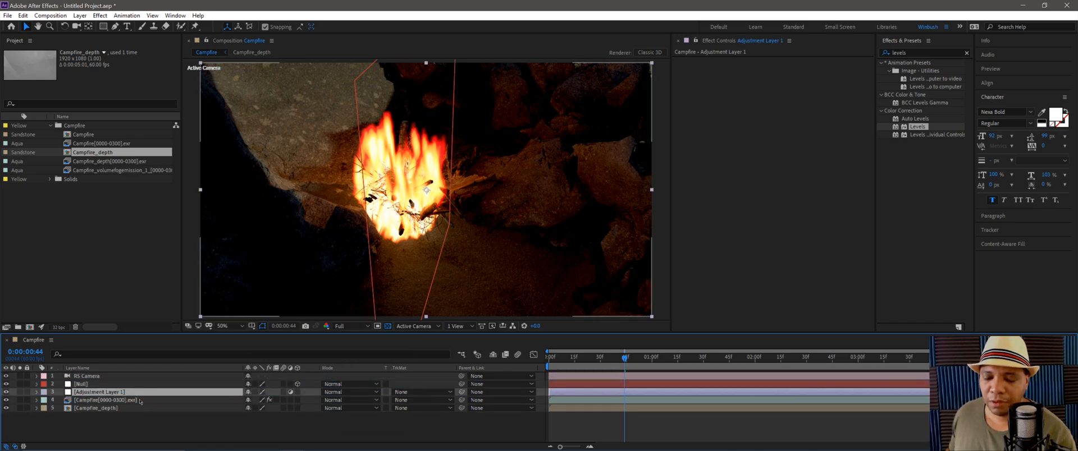
double_click(95, 391)
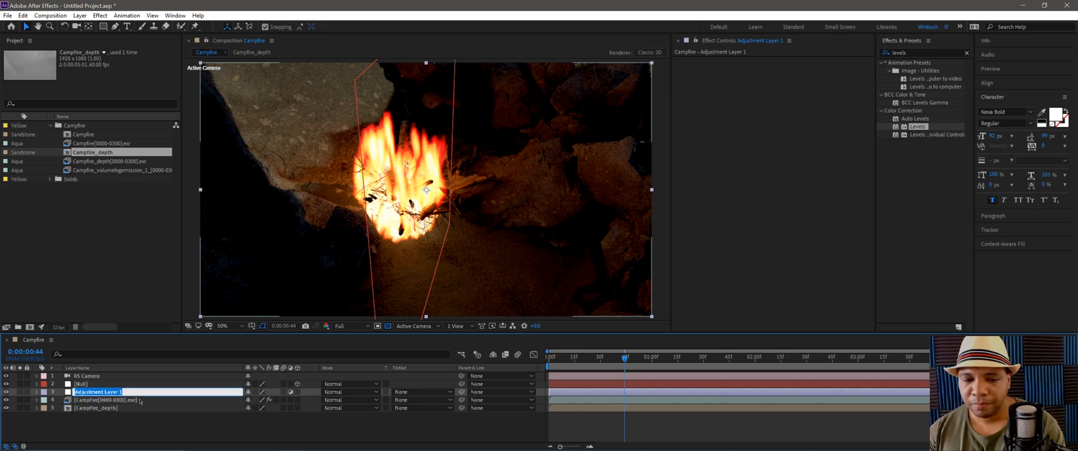
type("FOG")
left_click(925, 53)
type("z")
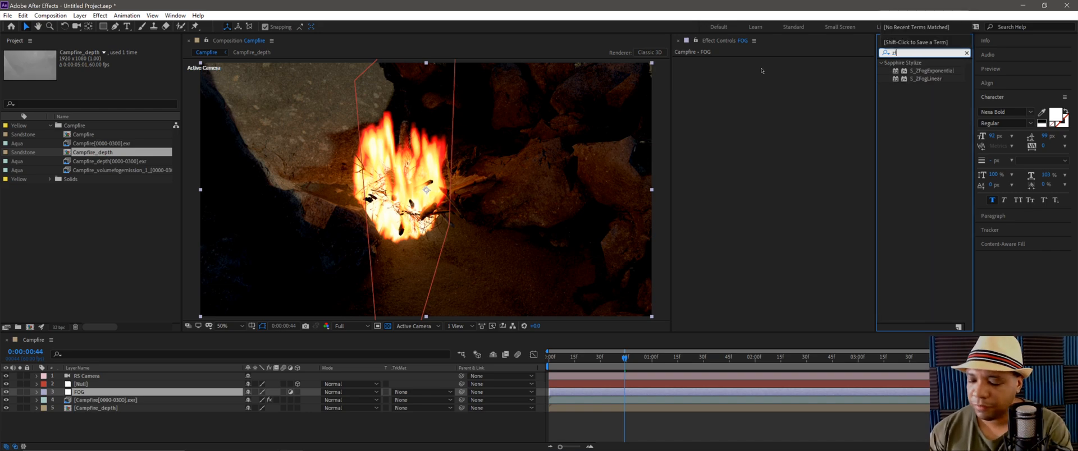
Apply S_ZFogExponential to FOG, using Campfire_depth as ZBuffer and setting the Z Buffer Type.
type("fog")
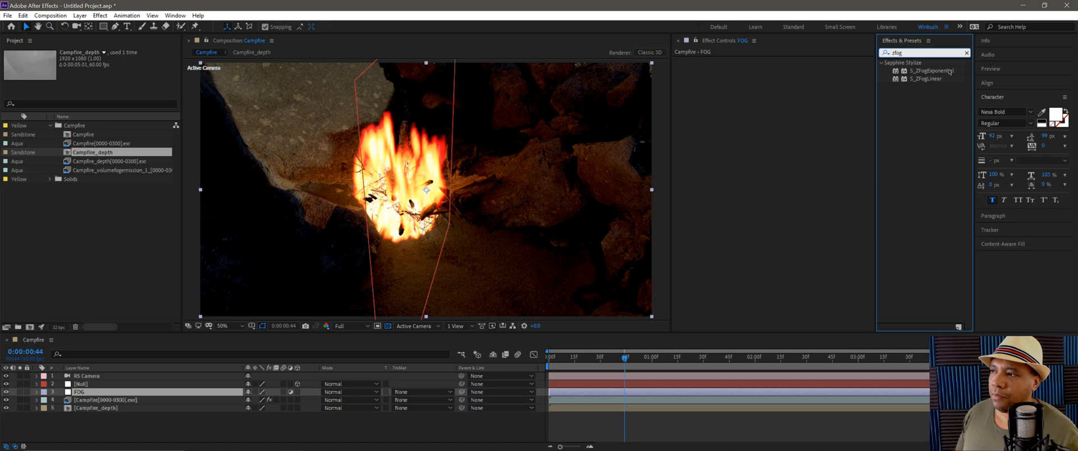
left_click(926, 70)
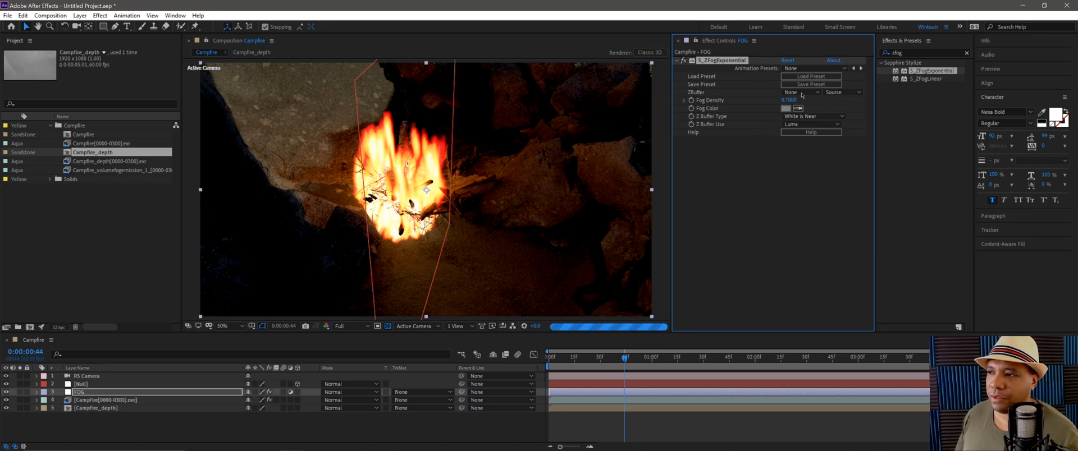
left_click(799, 92)
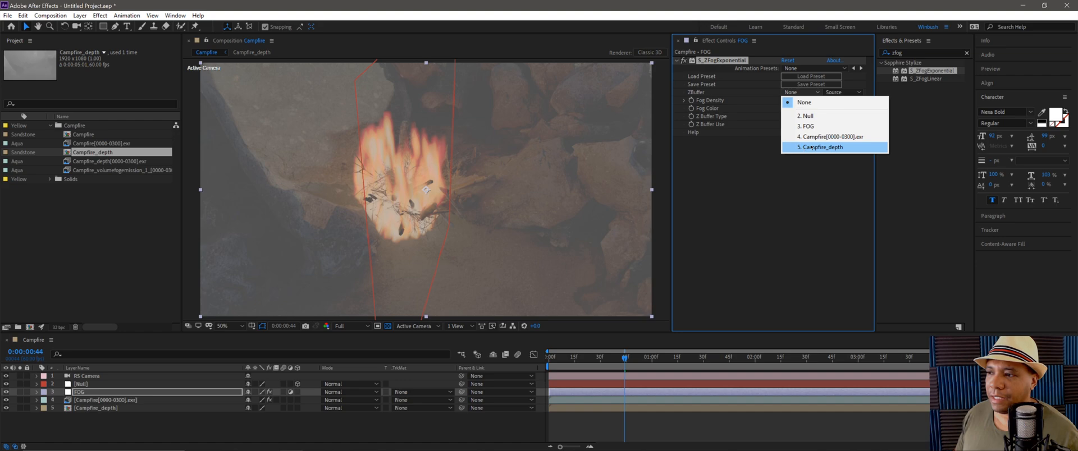
left_click(821, 147)
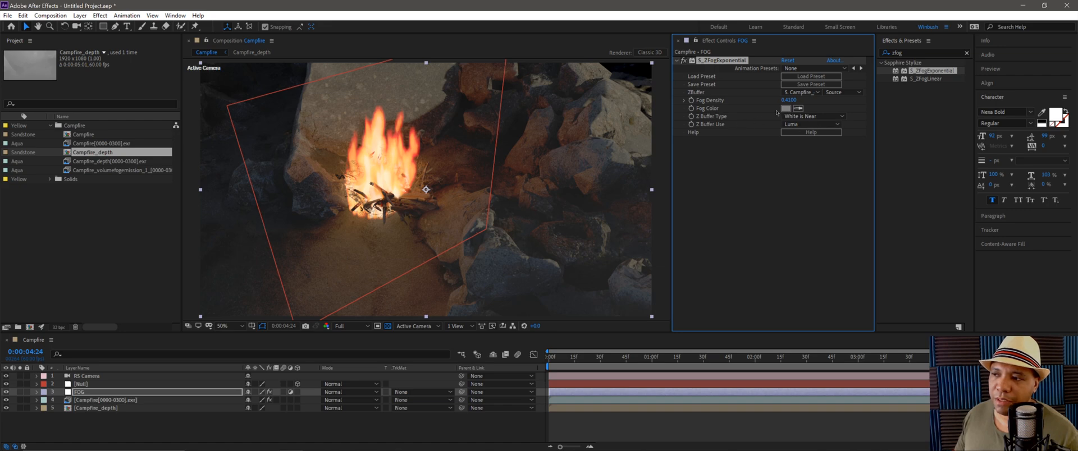
left_click(811, 116)
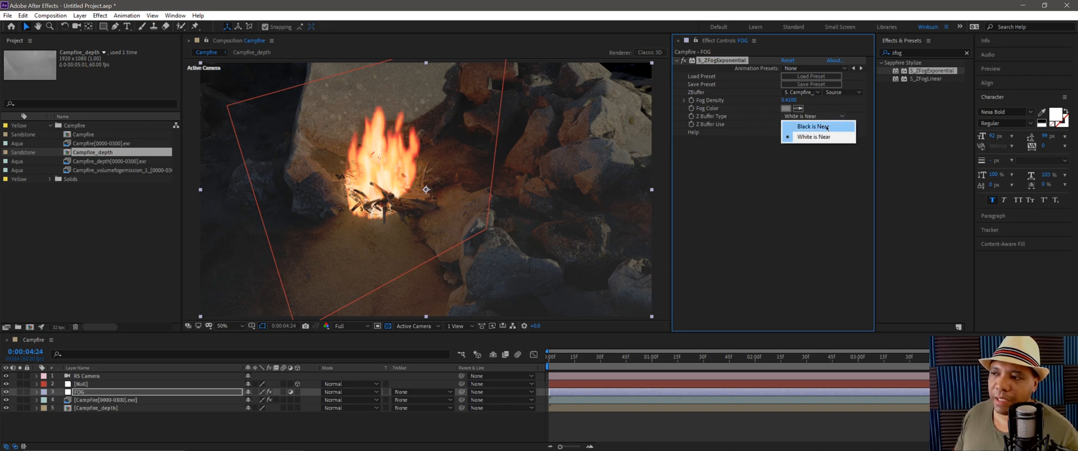
left_click(810, 125)
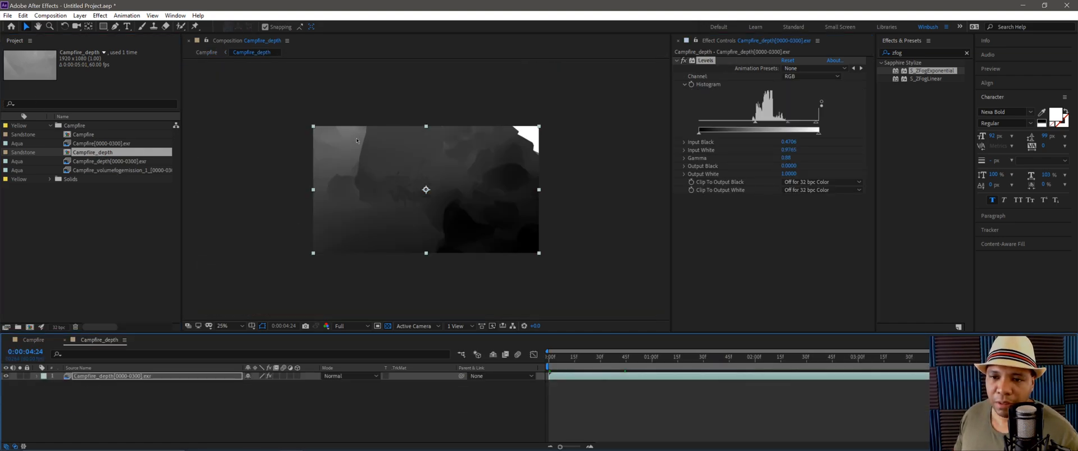
Switch to the Campfire_depth comp to review its depth render and Levels.
left_click(223, 327)
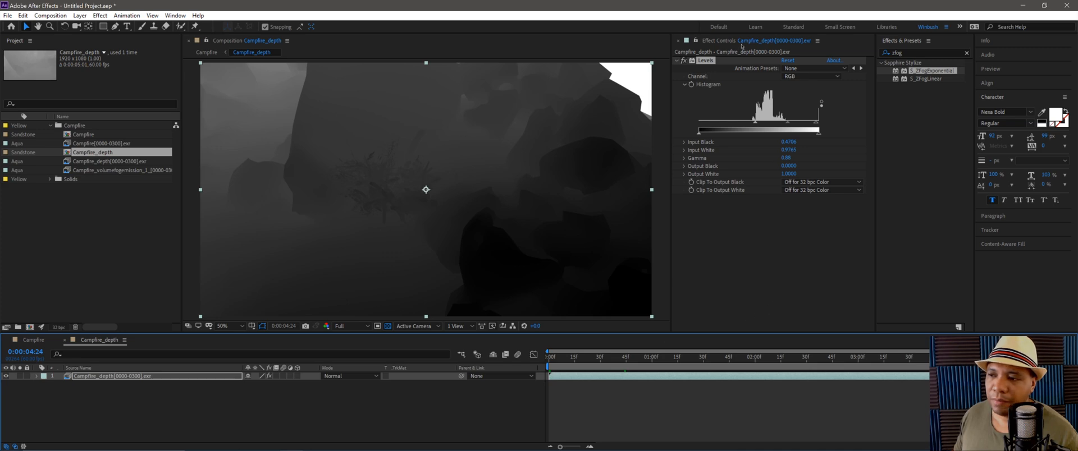
left_click(207, 53)
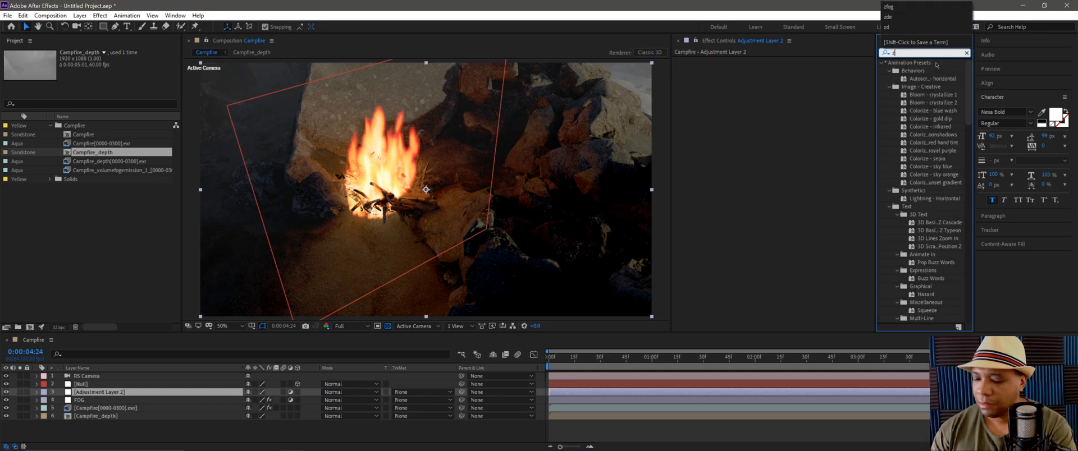
Apply Sapphire S_LightLeak from the Lighting category to the new adjustment layer.
type("zlight")
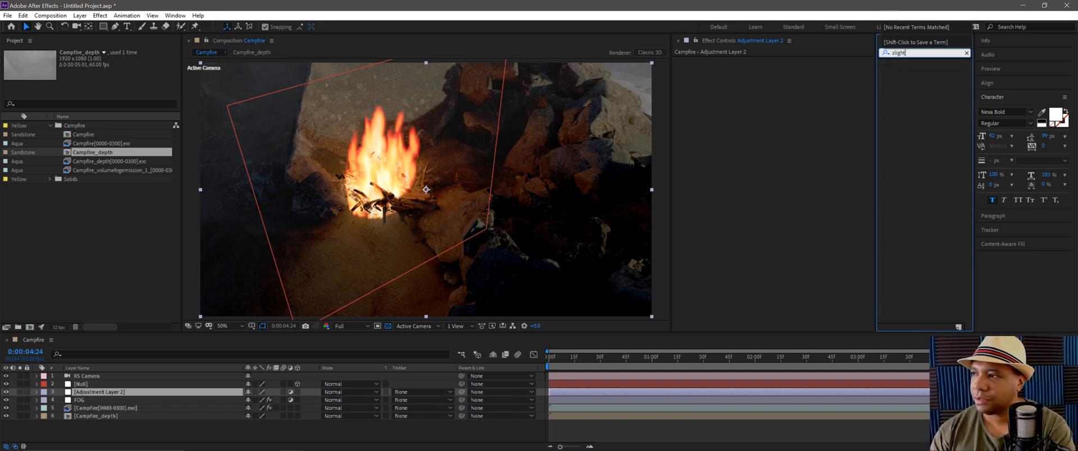
type("light")
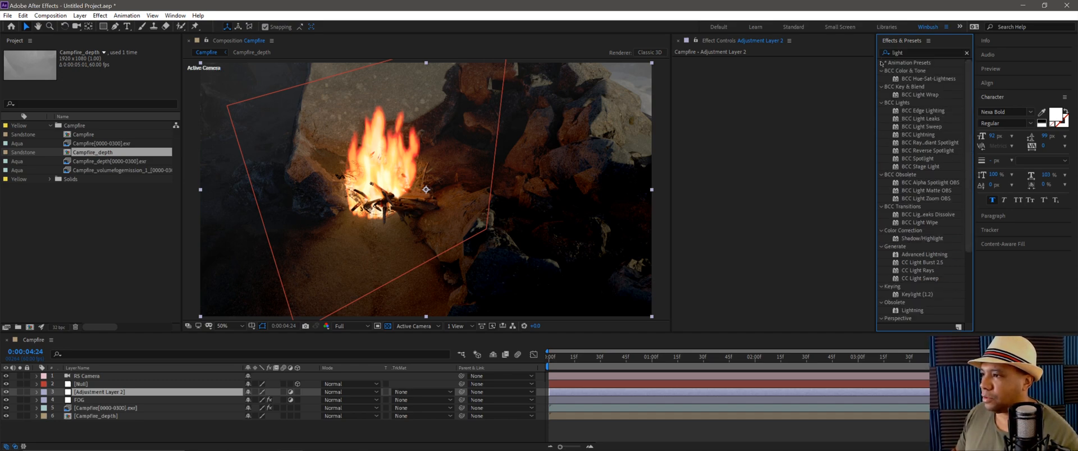
scroll("down", 3)
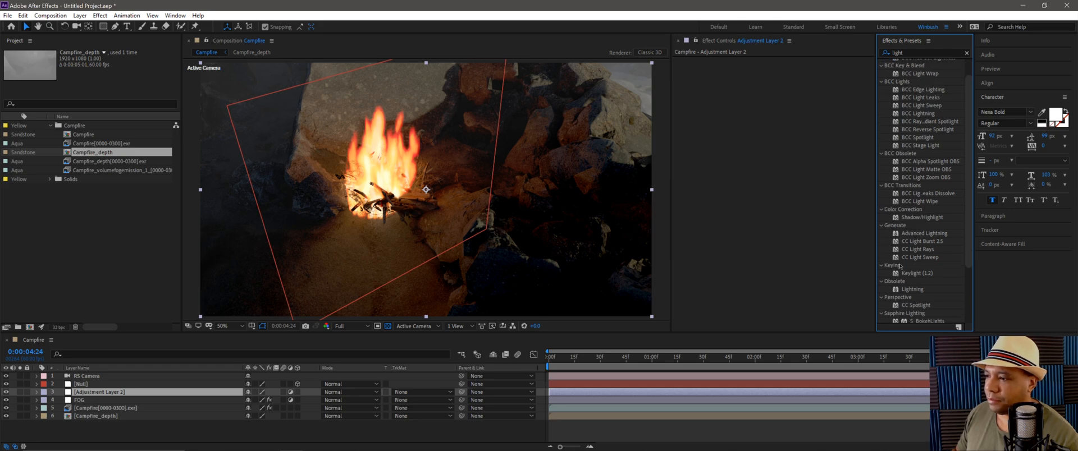
scroll("down", 3)
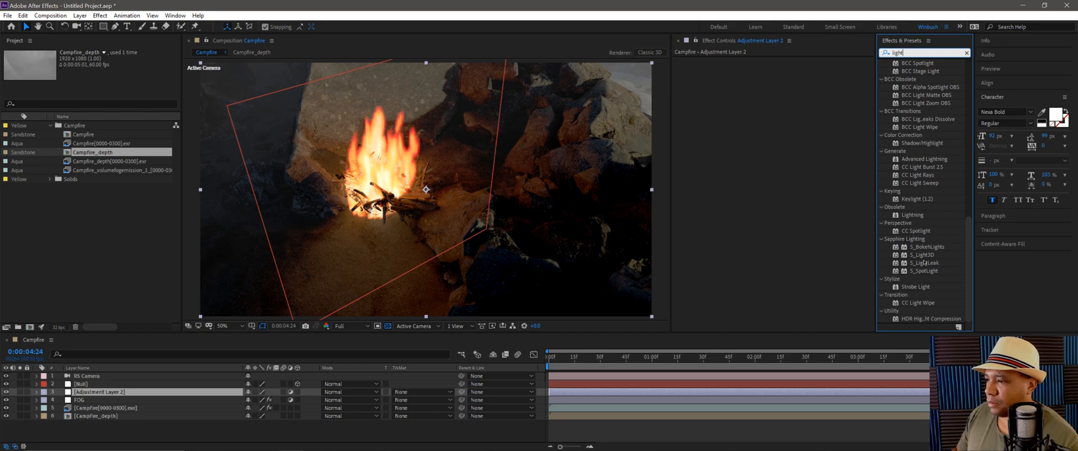
double_click(920, 263)
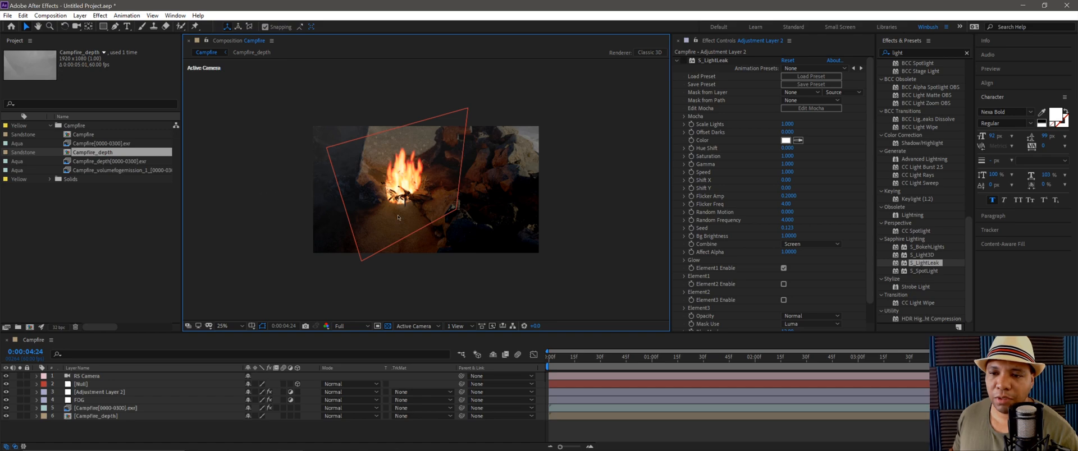
left_click(101, 392)
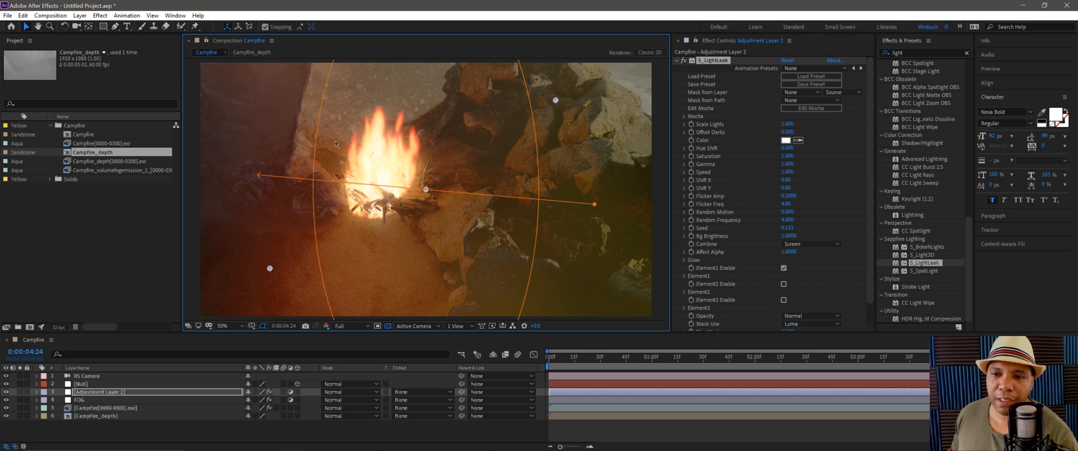
mouse_move(400, 177)
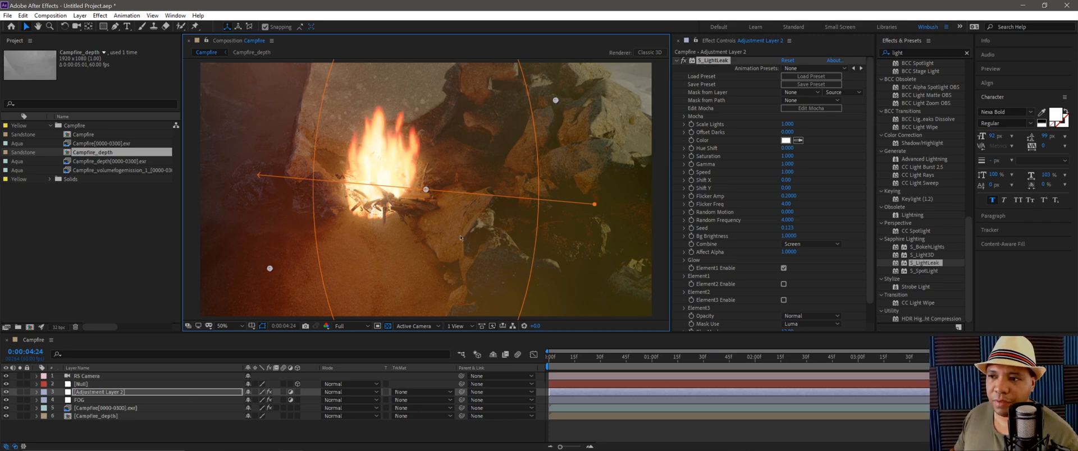
Rename the adjustment layer to Light Leak and create another adjustment layer.
left_click(222, 327)
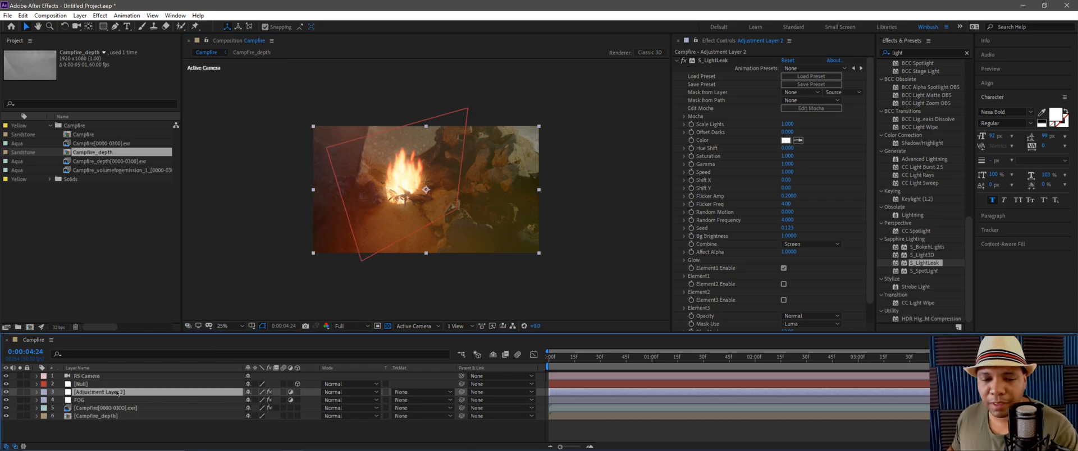
double_click(101, 391)
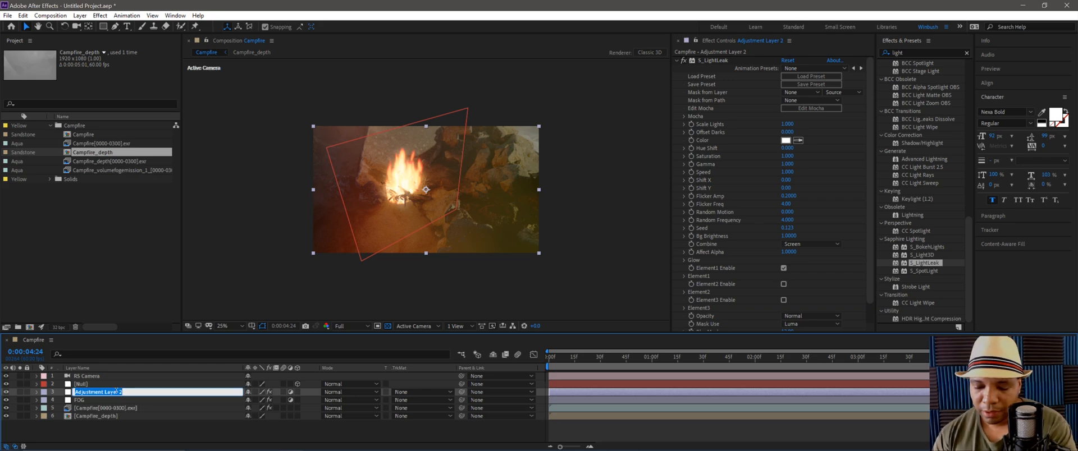
type("Light Leak")
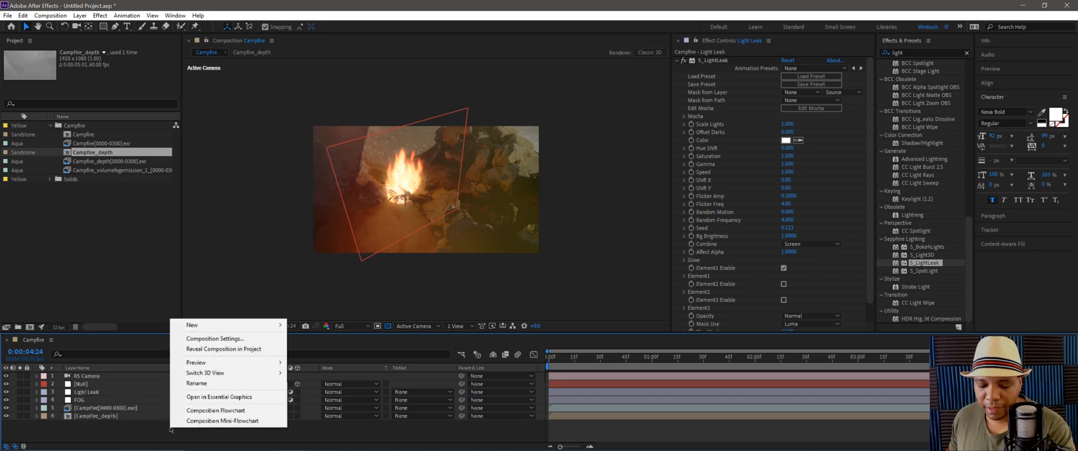
mouse_move(193, 325)
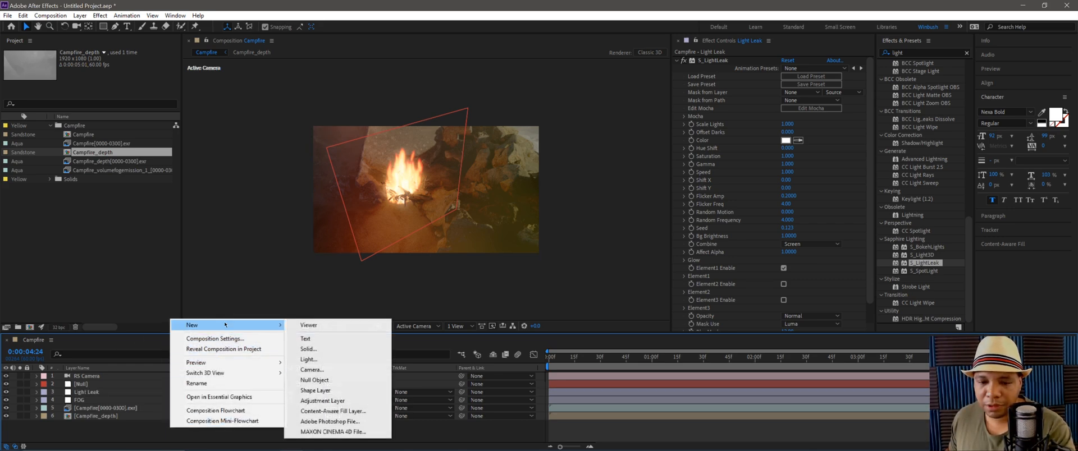
left_click(323, 401)
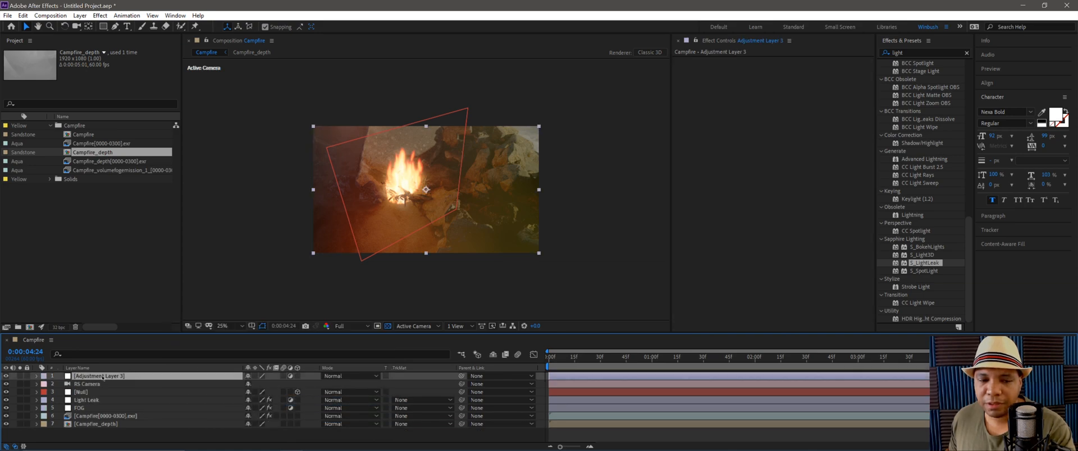
Move the new adjustment layer below the Null and rename it DOF.
left_click_drag(103, 375, 103, 392)
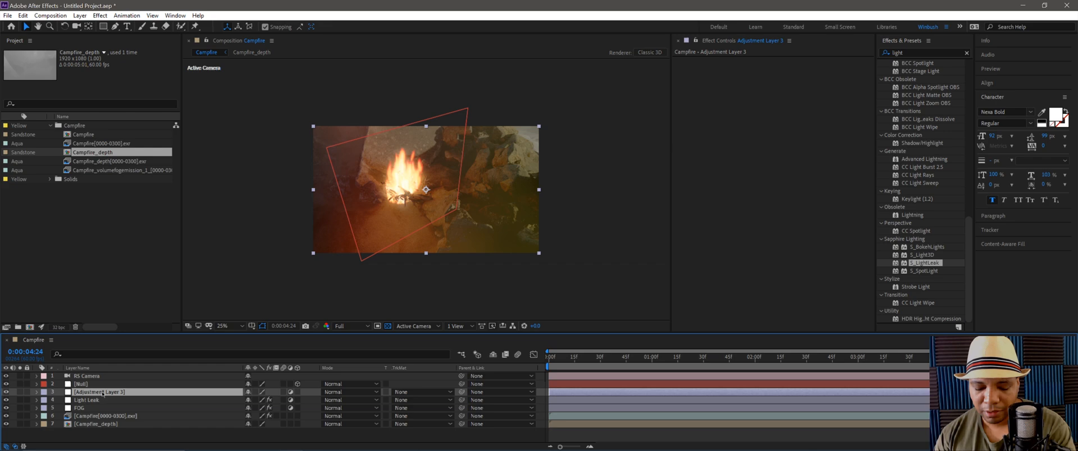
double_click(93, 390)
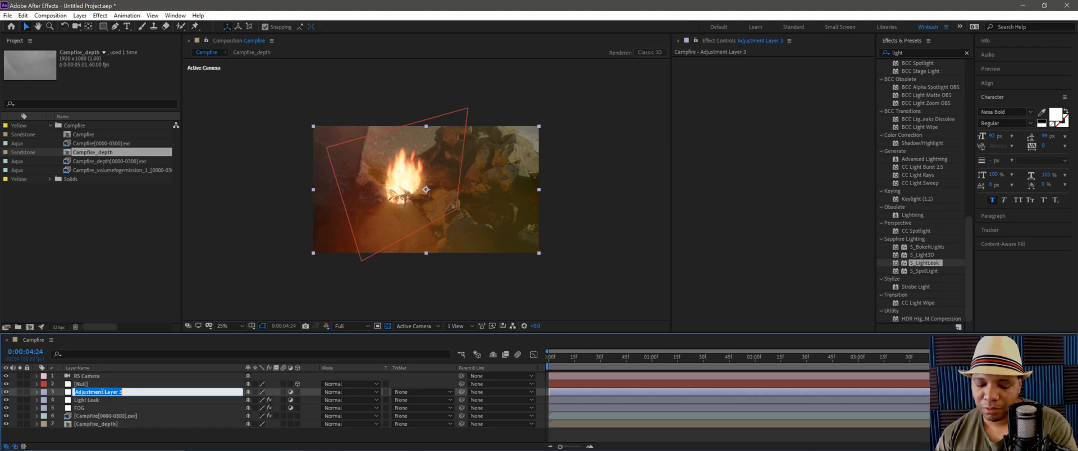
type("defo")
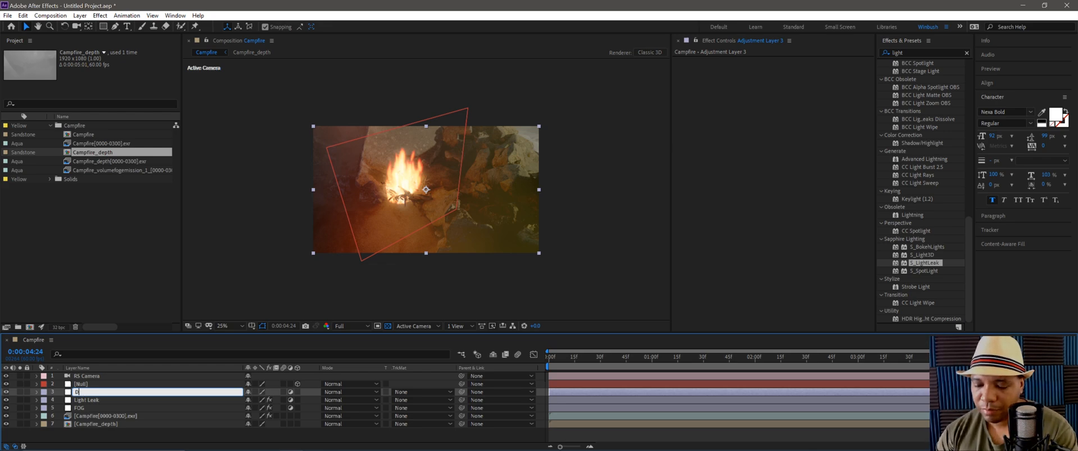
type("DOF")
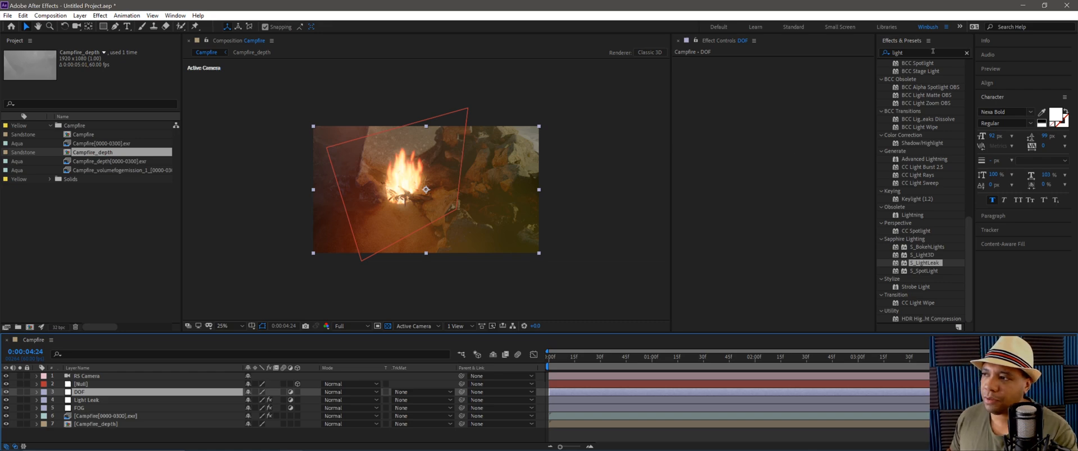
Apply Sapphire S_ZDefocus to the DOF layer.
left_click(966, 52)
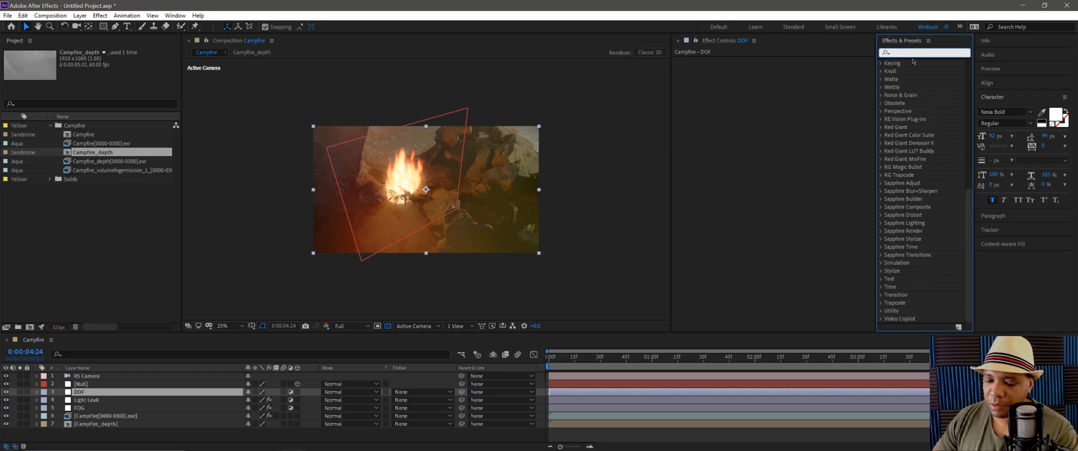
type("depth")
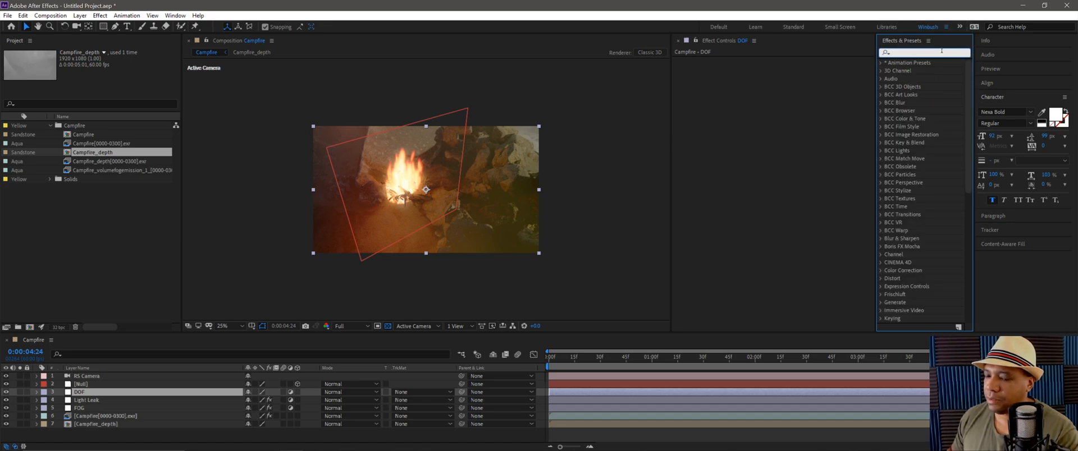
type("defo")
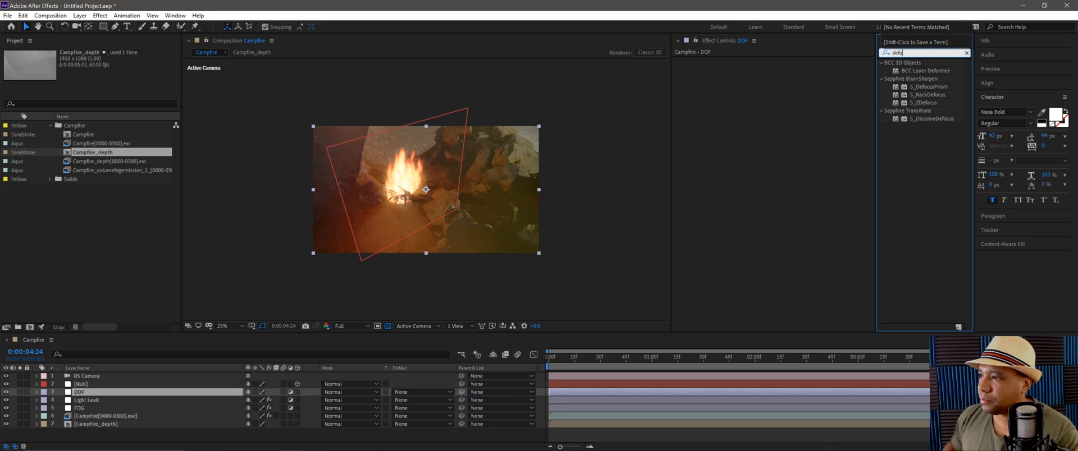
left_click(919, 102)
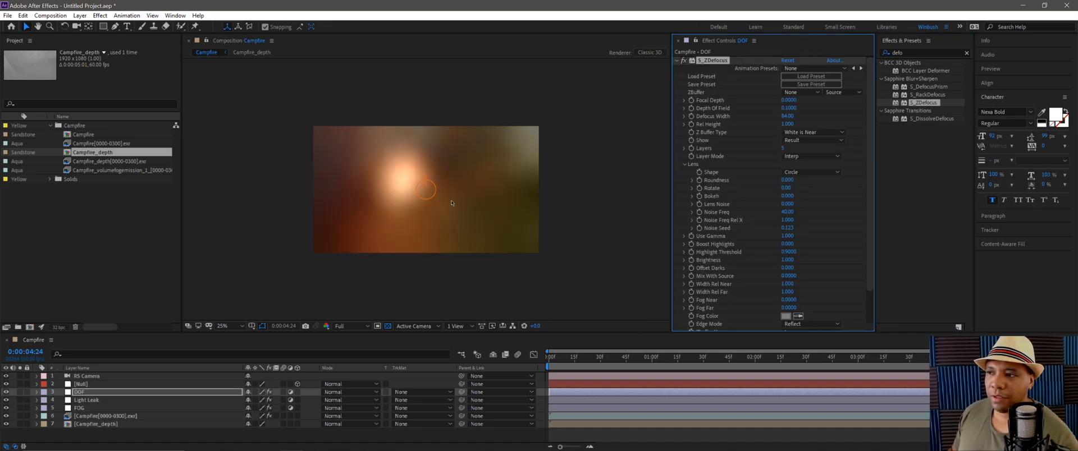
Set S_ZDefocus ZBuffer to the depth pass with Z Buffer Type Black is Near.
left_click(799, 92)
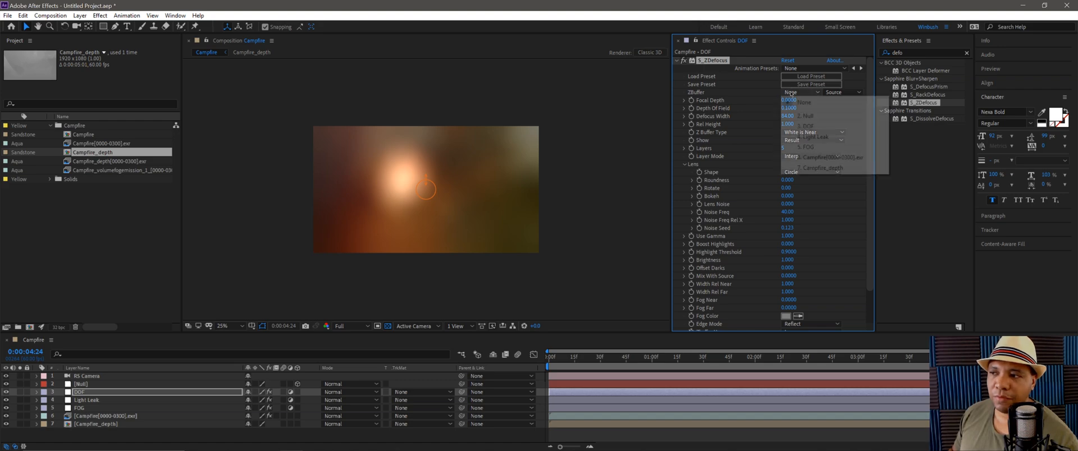
left_click(821, 167)
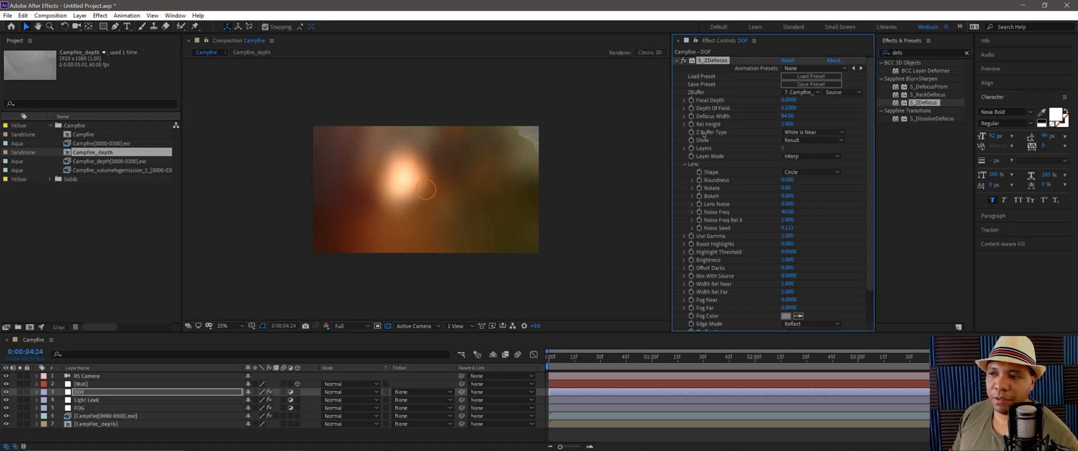
left_click(811, 132)
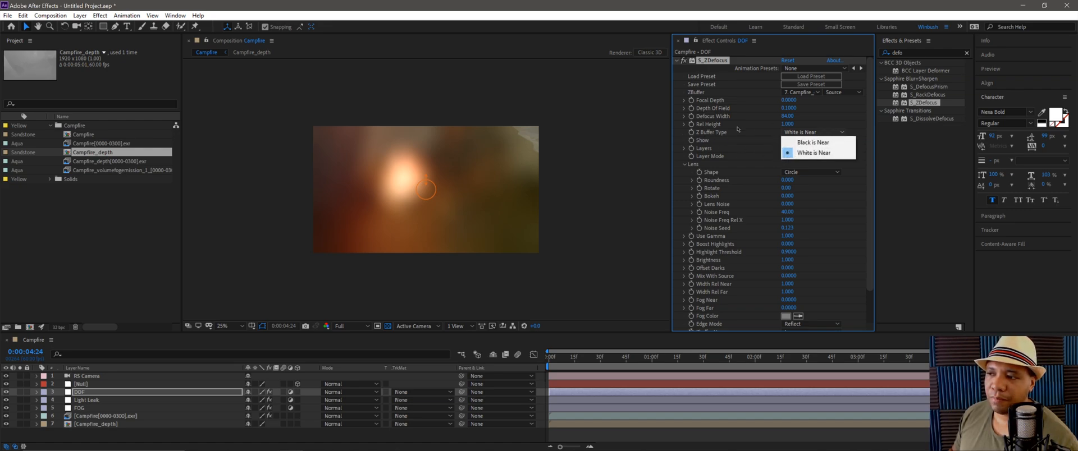
left_click(807, 140)
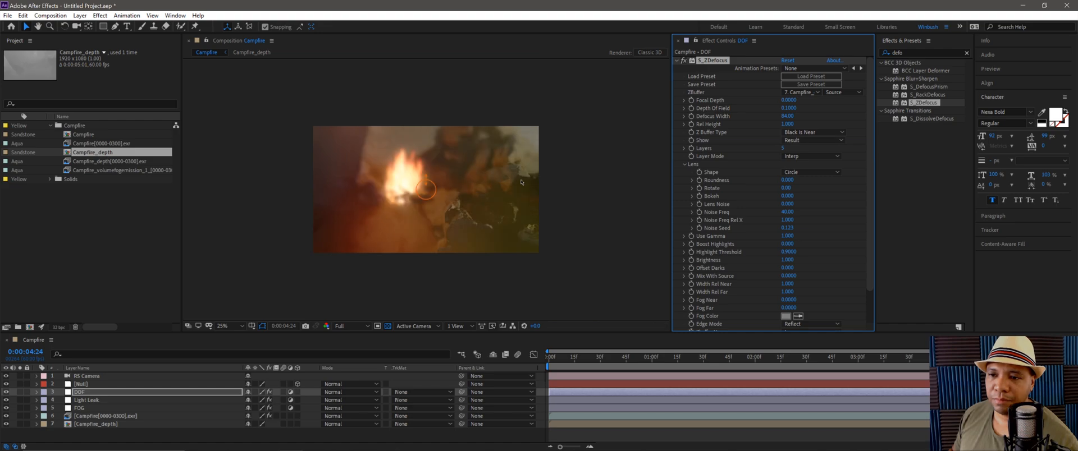
left_click(223, 326)
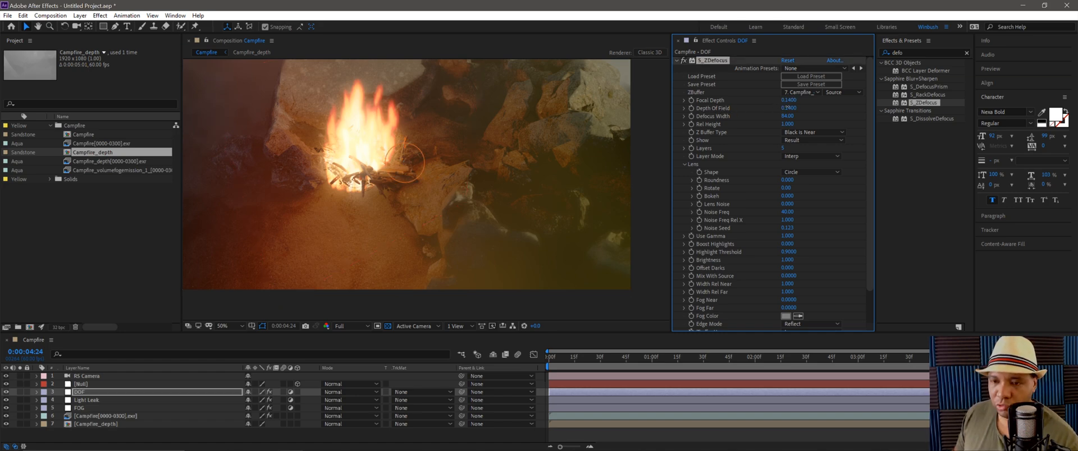
Nudge S_ZDefocus Depth of Field to about 0.11 and scrub through the shot to check the blur stays on the fire.
left_click_drag(787, 108, 777, 108)
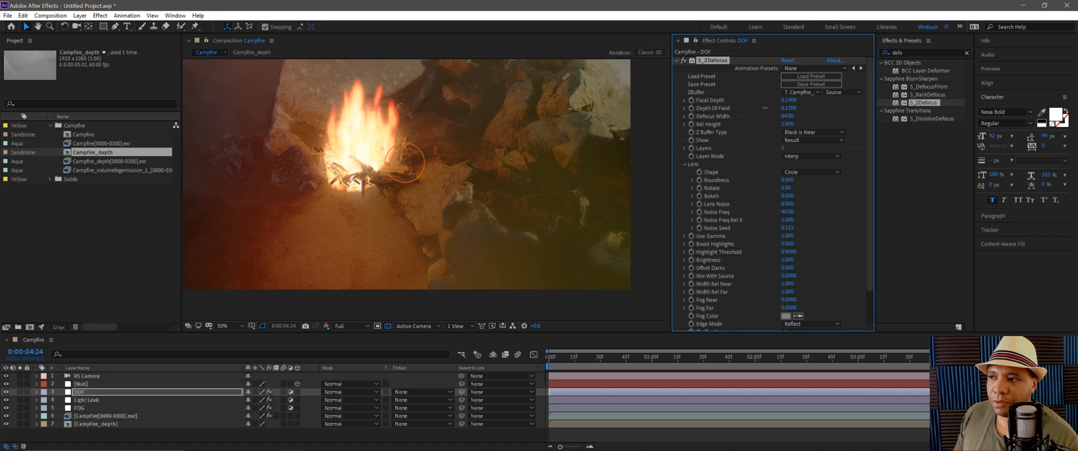
left_click(223, 326)
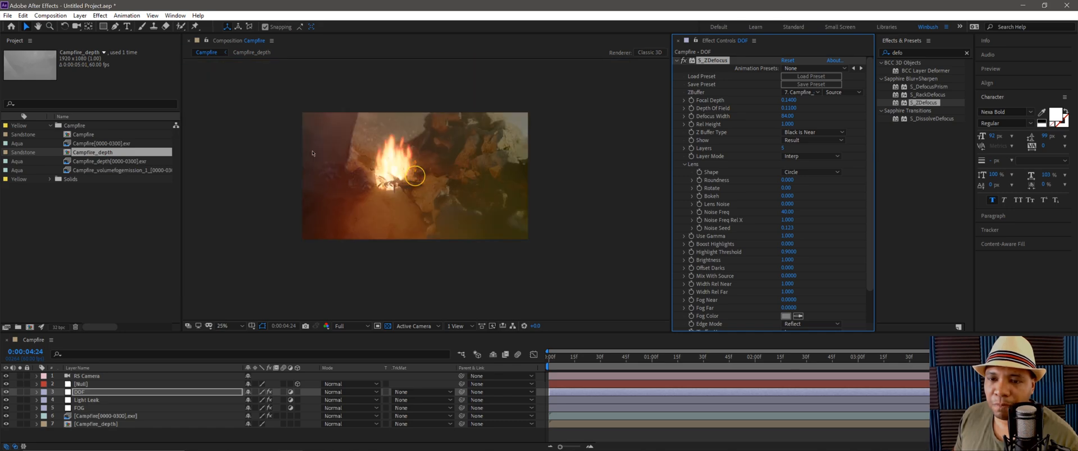
mouse_move(301, 195)
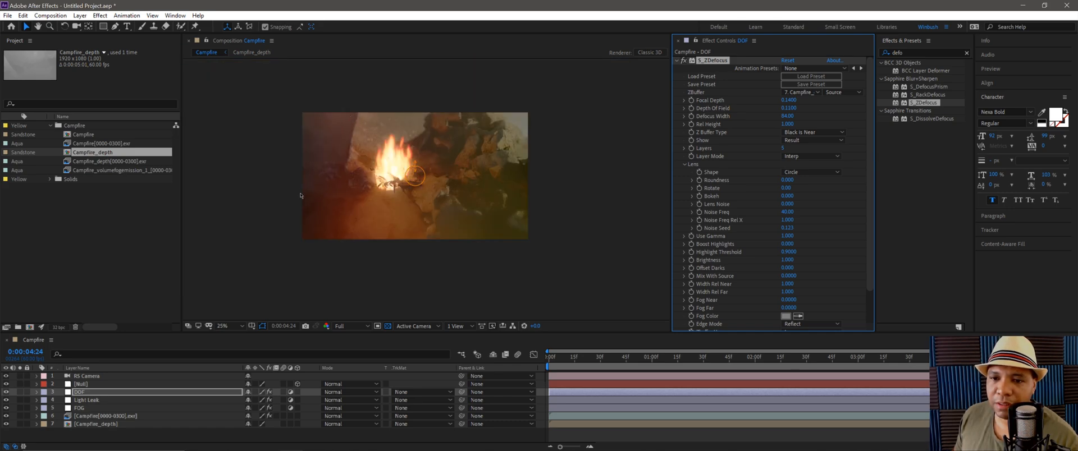
mouse_move(356, 210)
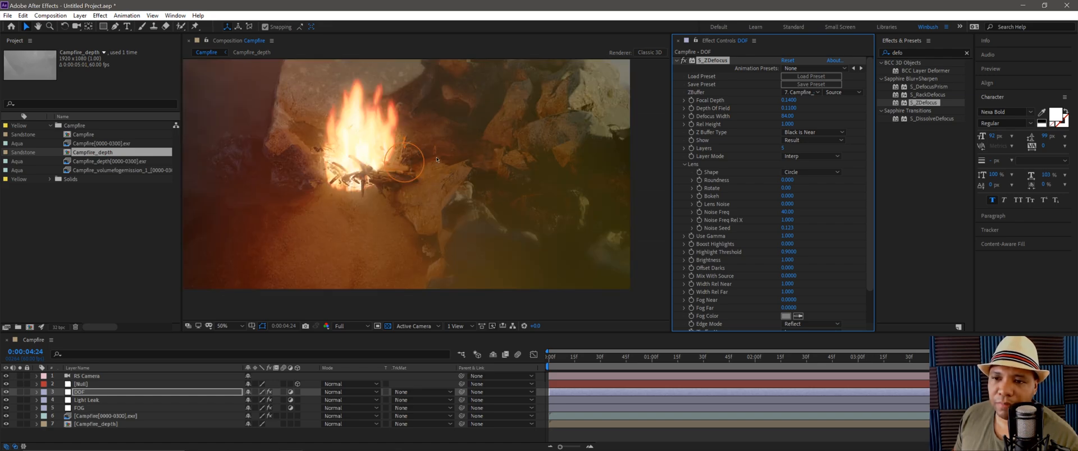
left_click(225, 326)
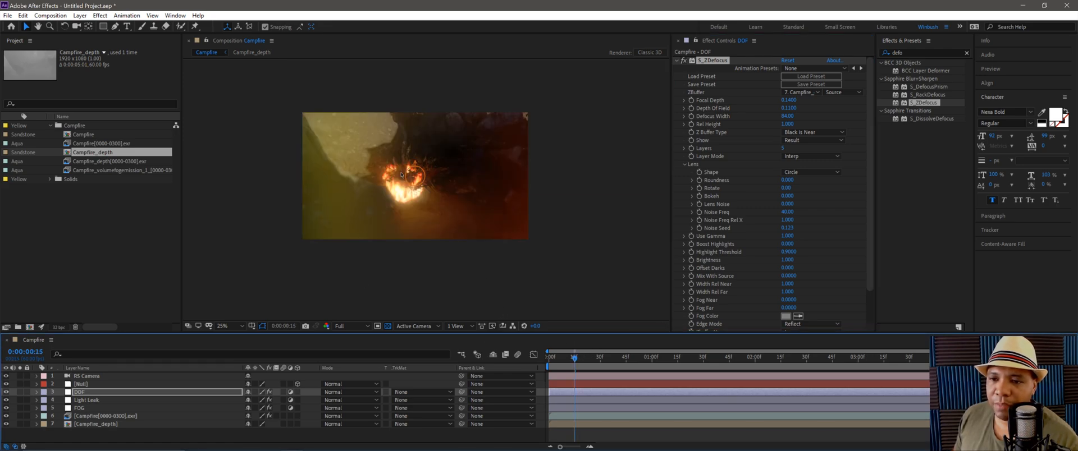
left_click(222, 326)
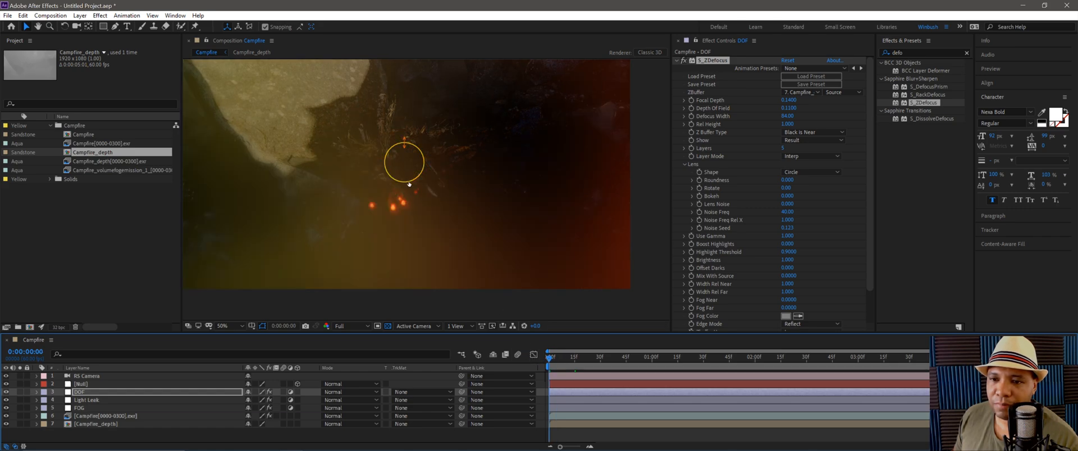
left_click(225, 326)
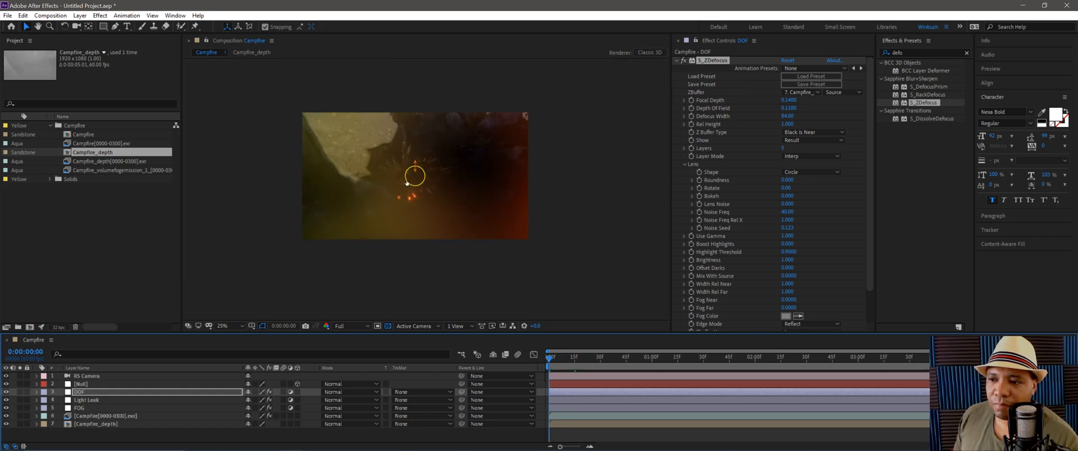
left_click(84, 399)
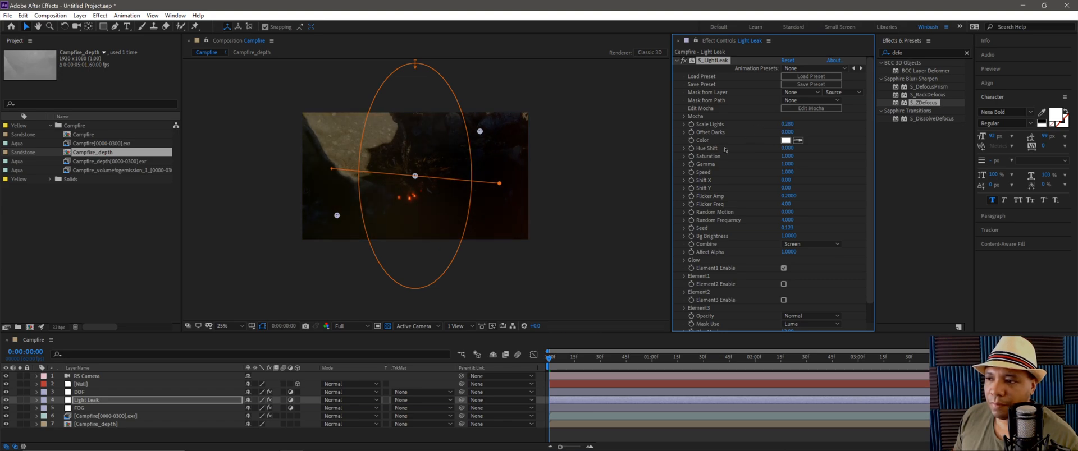
Lower S_LightLeak Scale Lights to about 0.4, checking flare frames, and start Save As.
left_click(856, 358)
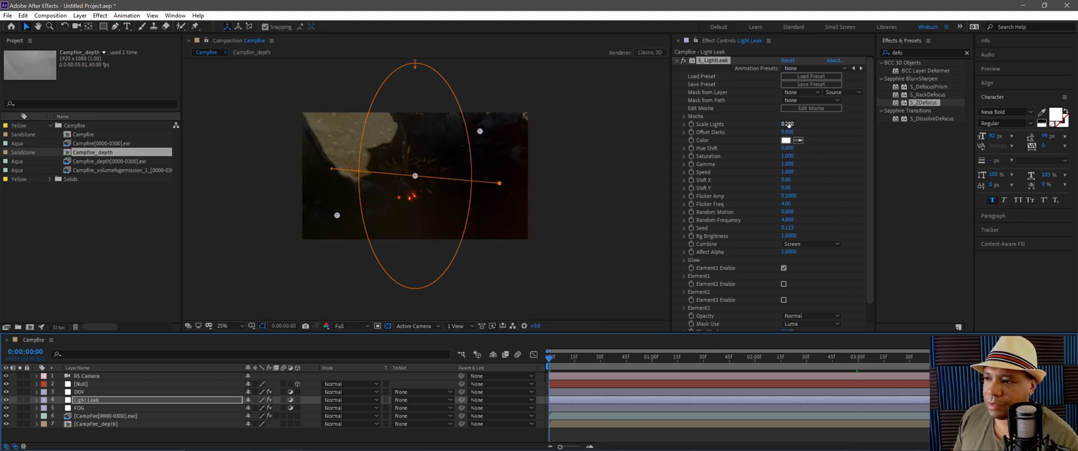
left_click(786, 124)
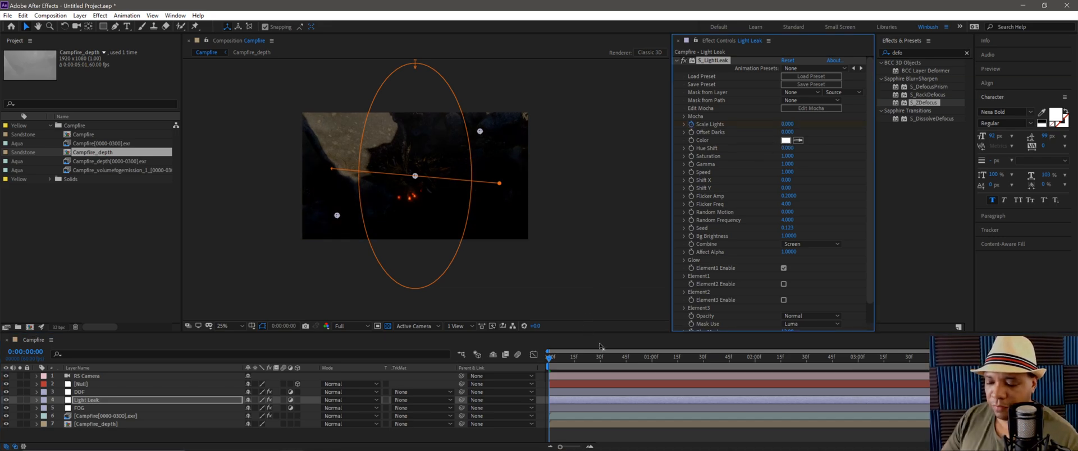
left_click(601, 357)
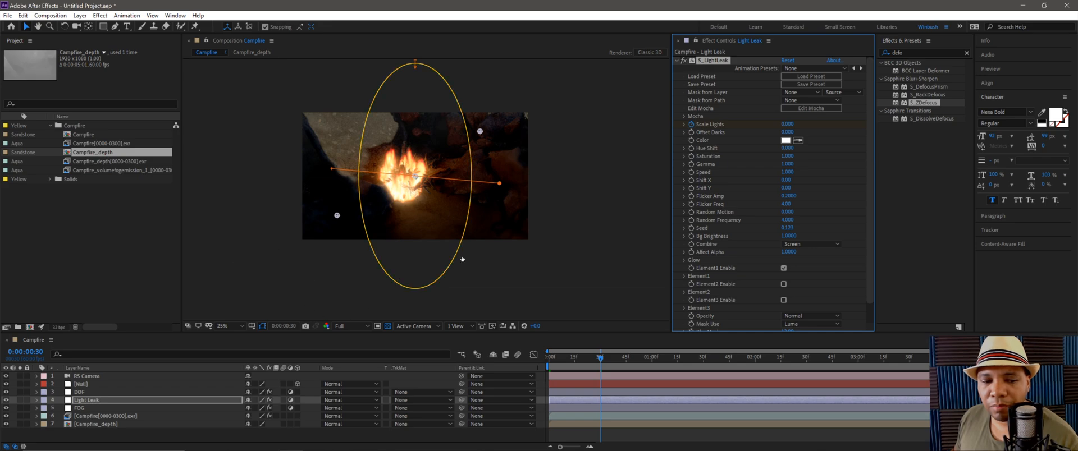
left_click(787, 124)
type("1.000")
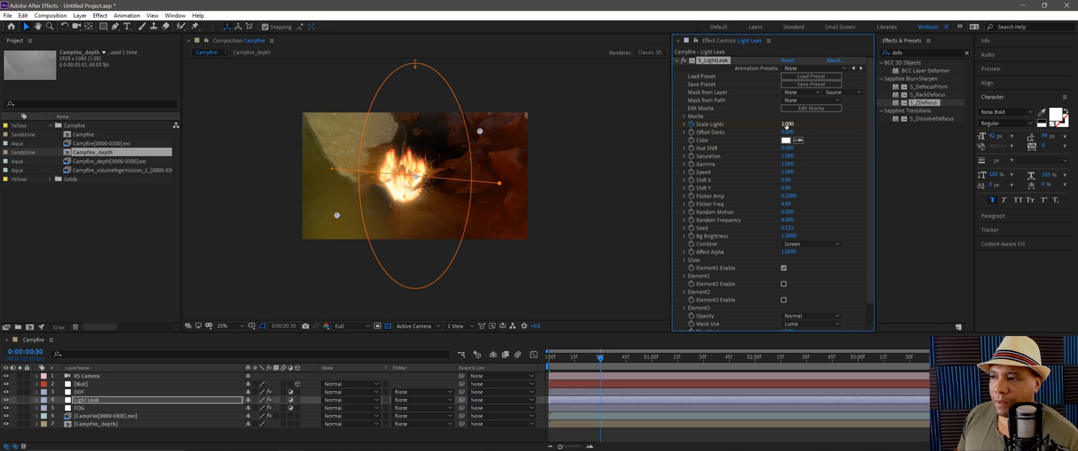
left_click_drag(787, 124, 749, 124)
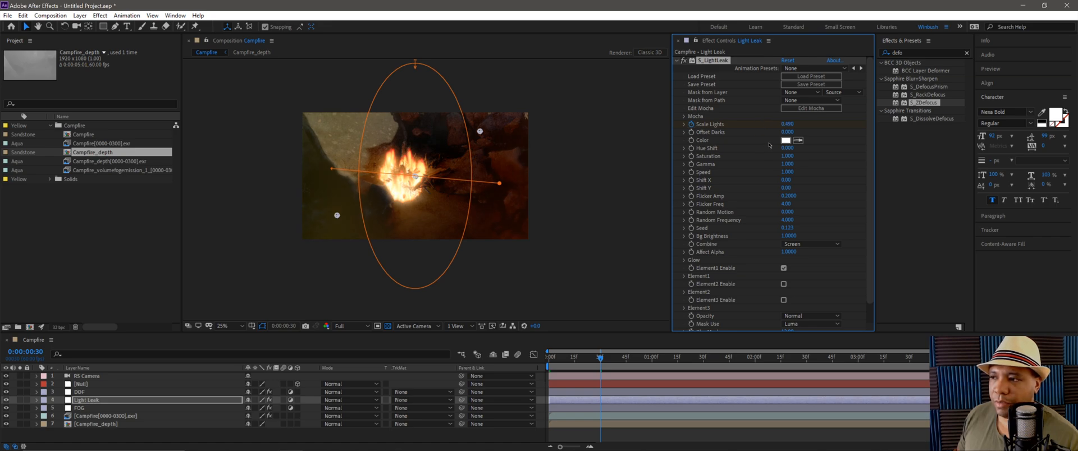
left_click(707, 357)
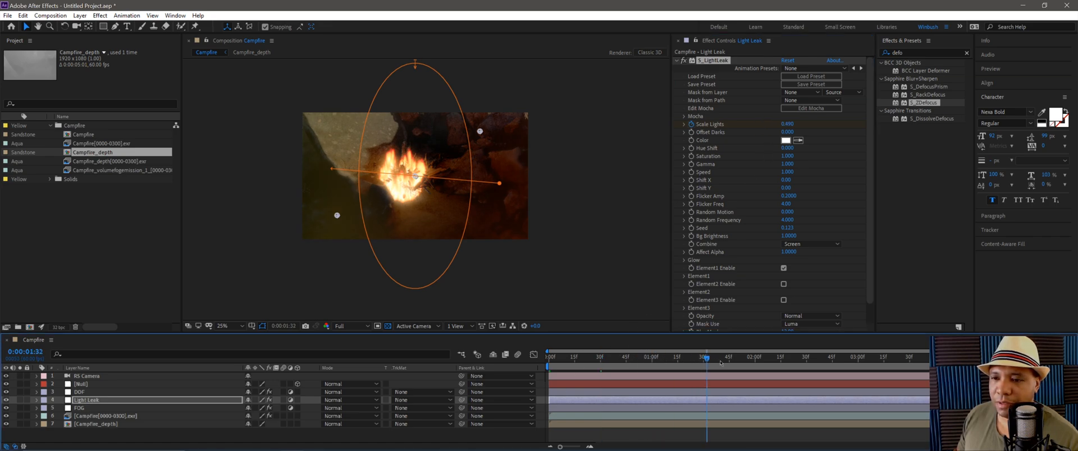
left_click(826, 358)
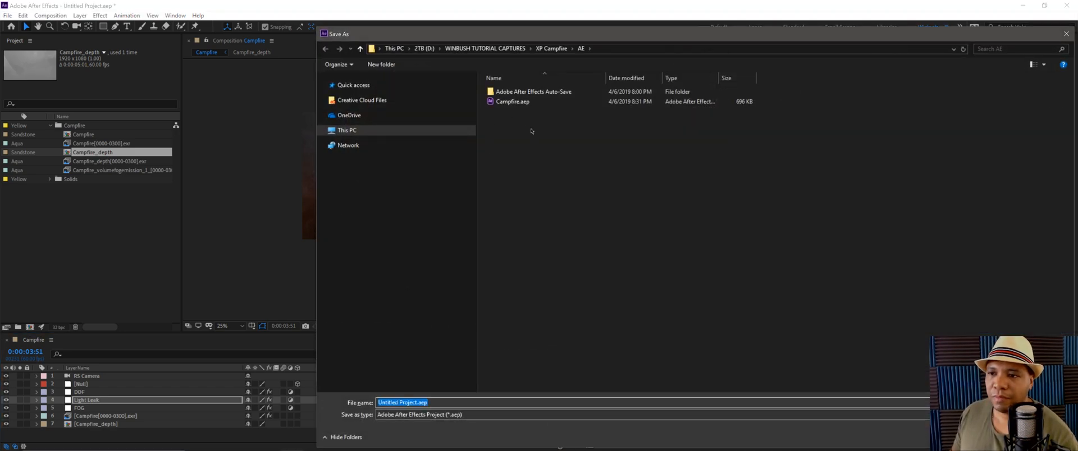
Save the project as Campfire2.aep in the XP Campfire AE folder.
left_click(512, 102)
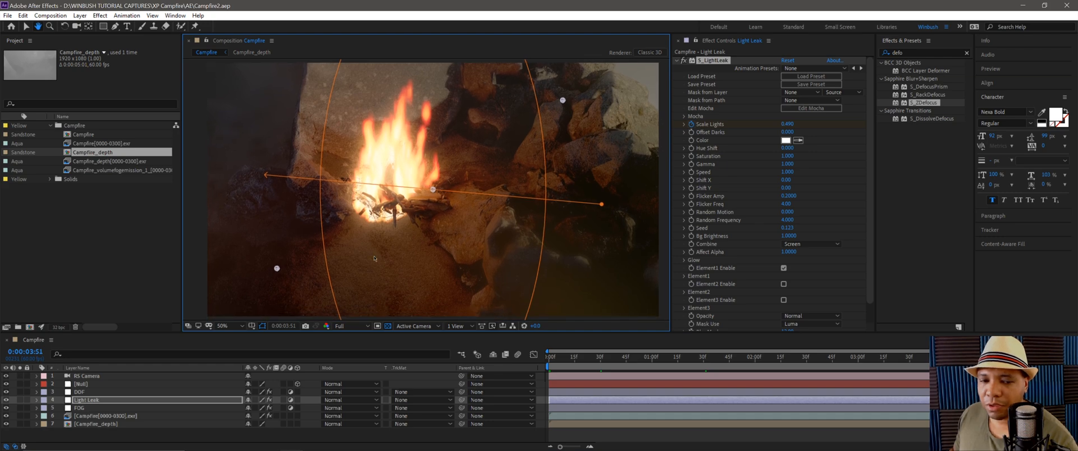
Create a 3D Adjustment Layer 4 at the null's position with Scale 150%.
left_click(82, 406)
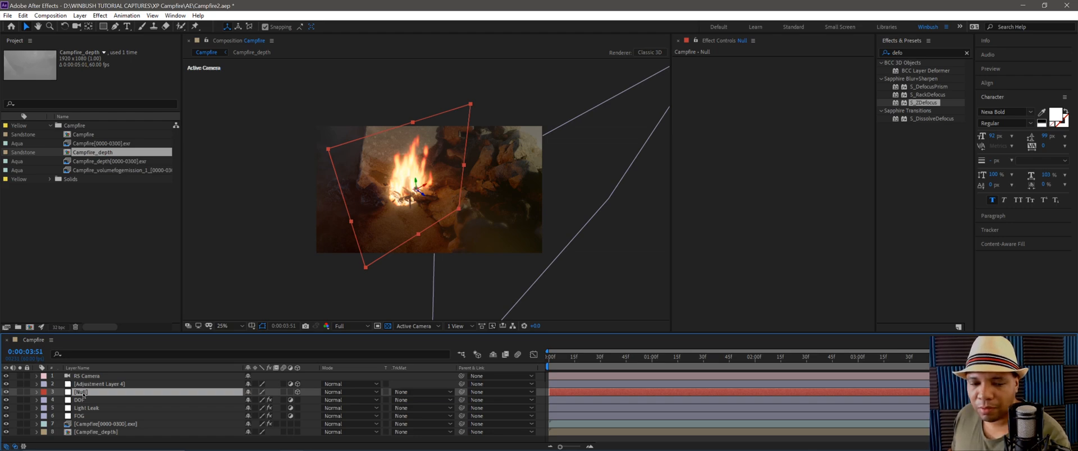
left_click(39, 390)
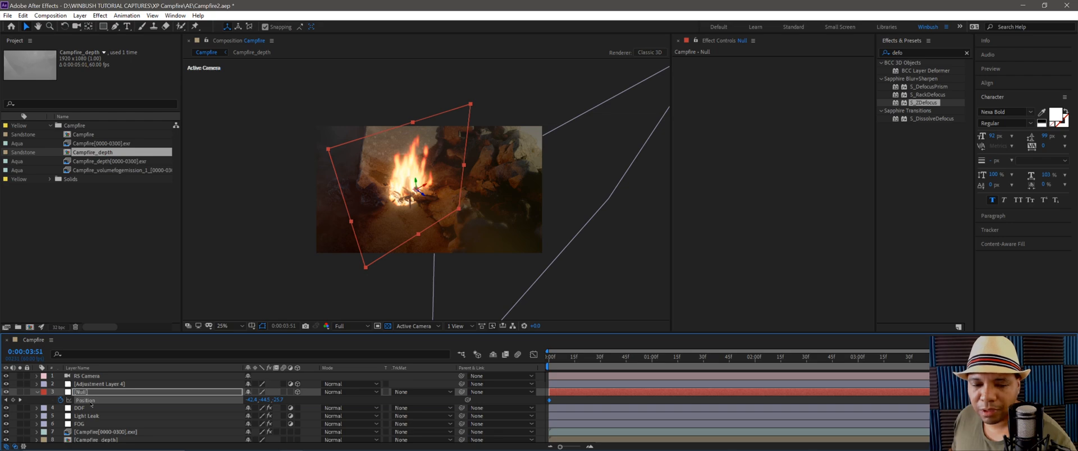
left_click(101, 384)
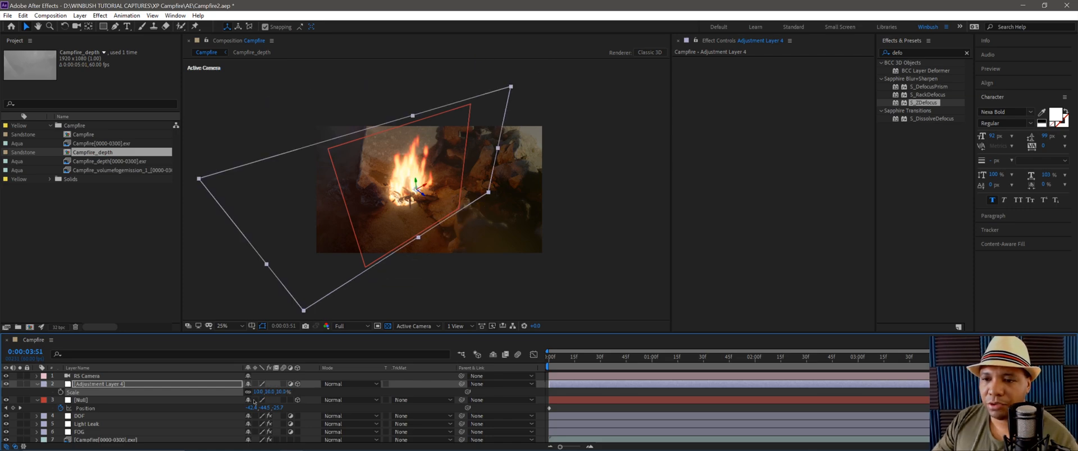
mouse_move(204, 388)
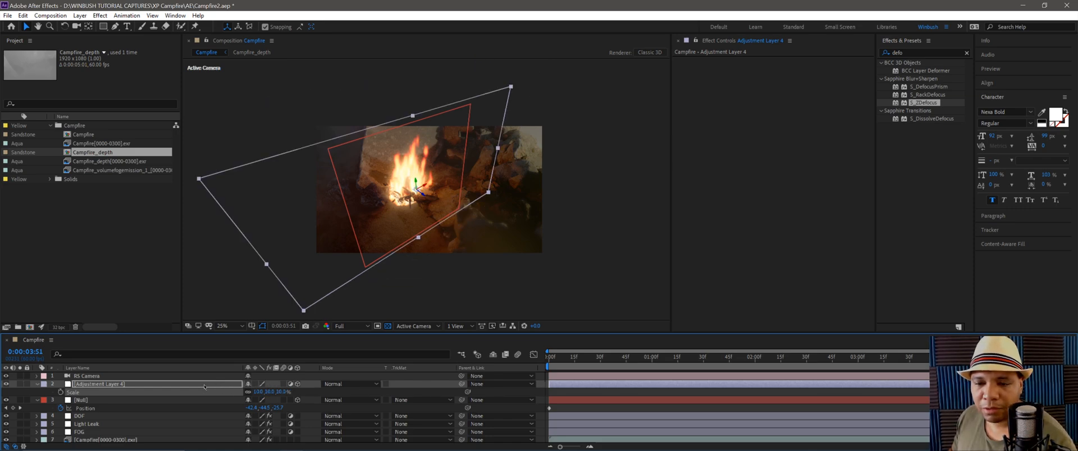
Draw a closed Pen mask around the flames on Adjustment Layer 4 and rename the layer Heat.
left_click(114, 30)
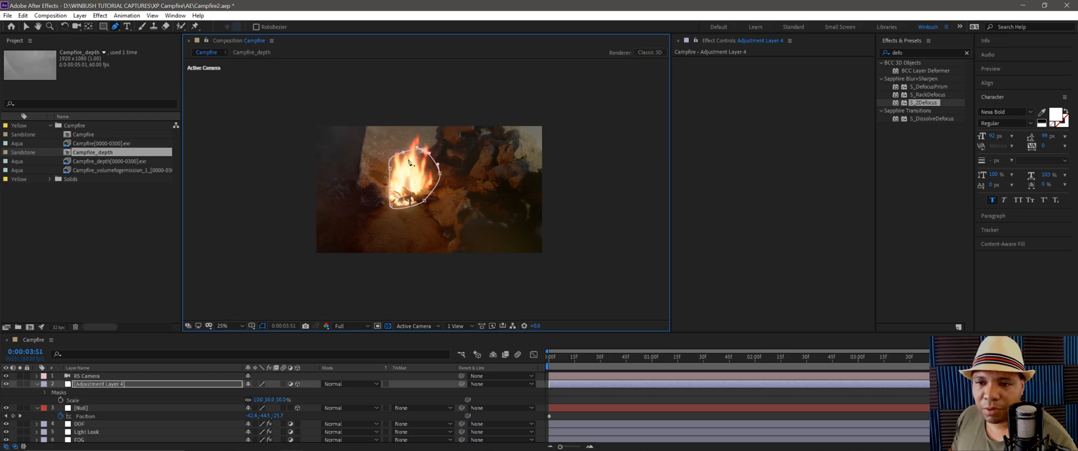
left_click(98, 384)
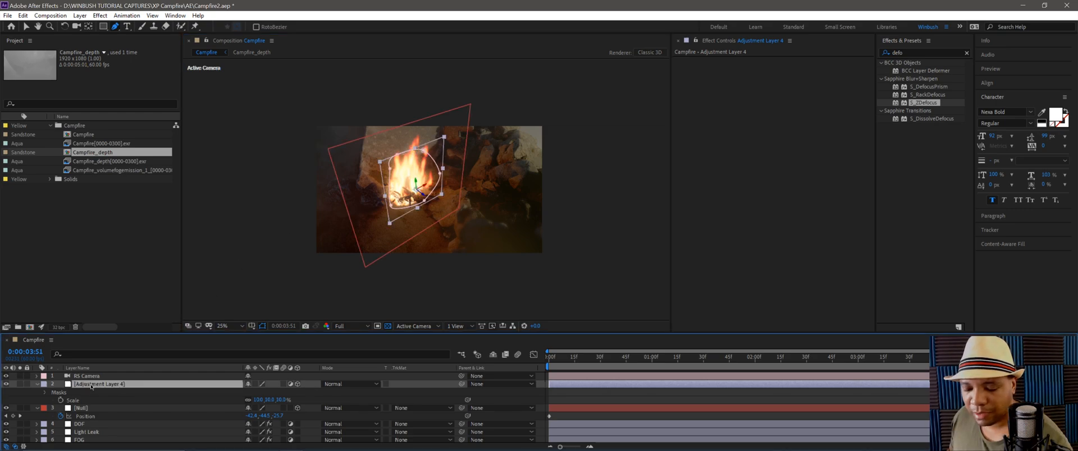
left_click(42, 405)
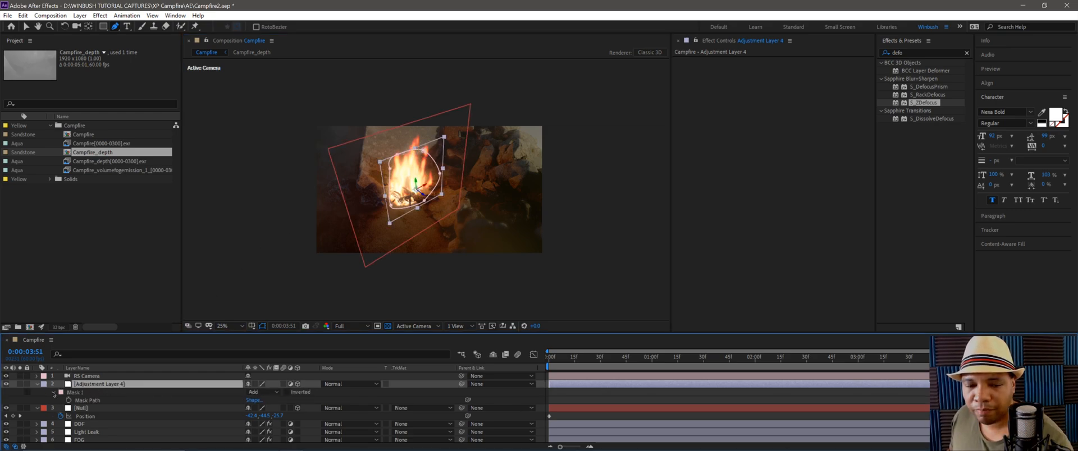
left_click(54, 392)
type("Hea")
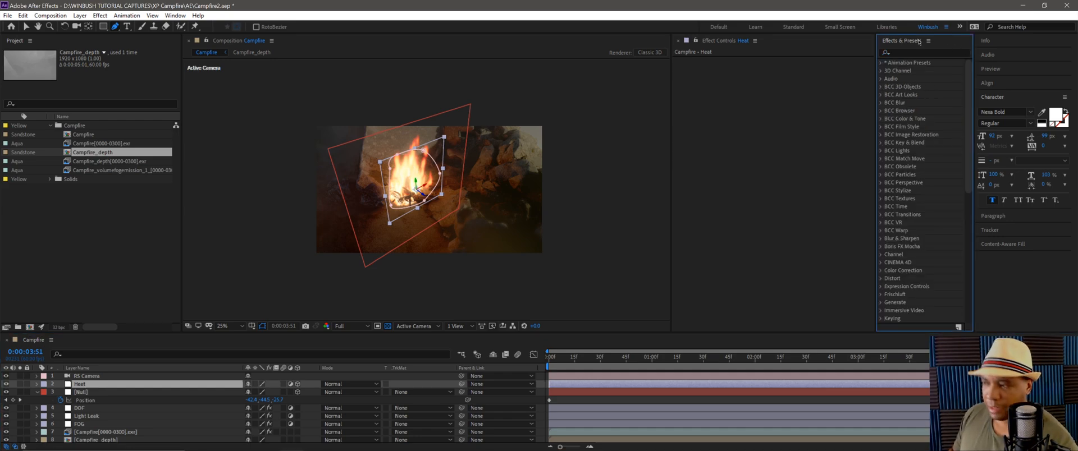
Apply BCC Turbulence (searched 'turb') to Heat, reduce its intensity, and check a later frame at 25% zoom.
type("turb")
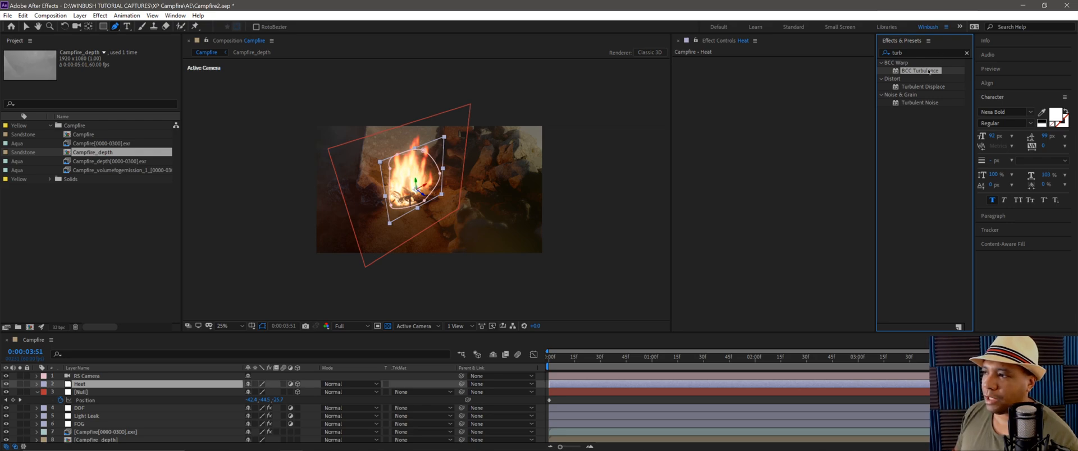
mouse_move(839, 83)
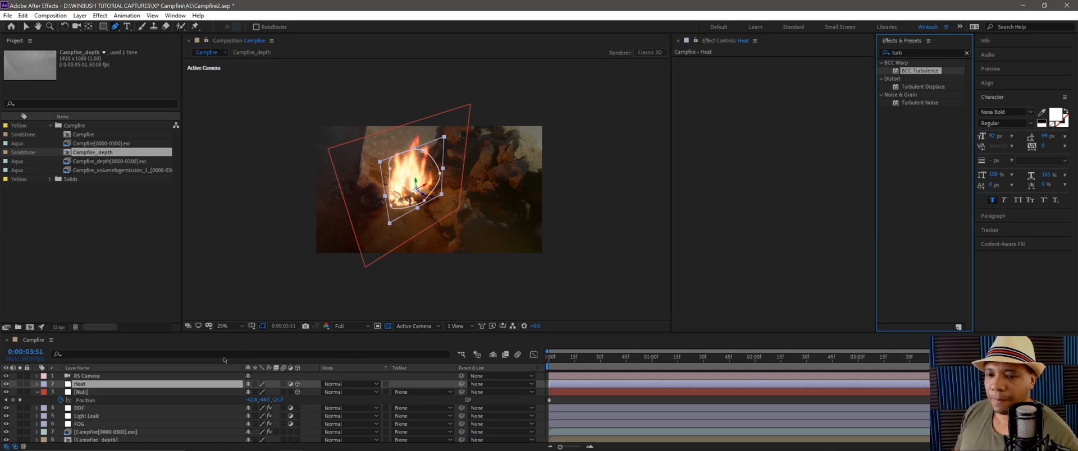
double_click(921, 70)
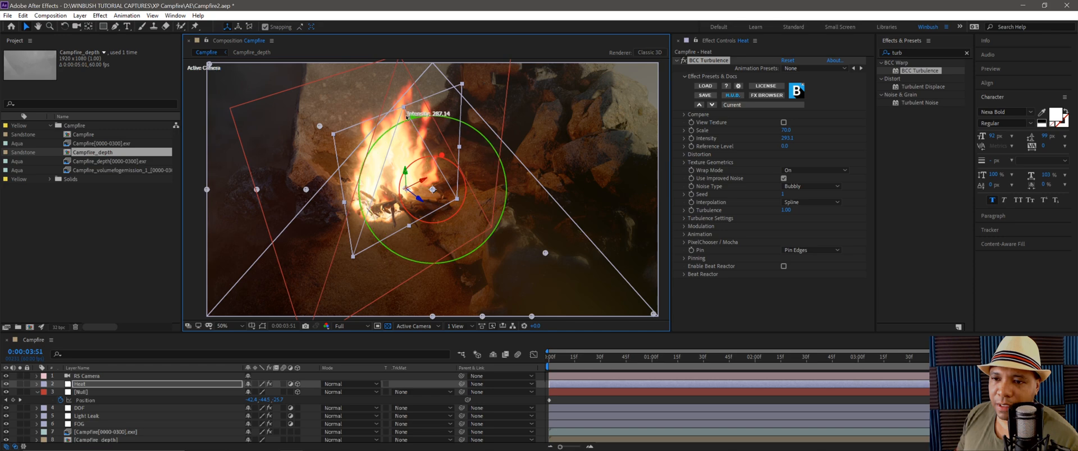
left_click_drag(420, 114, 437, 116)
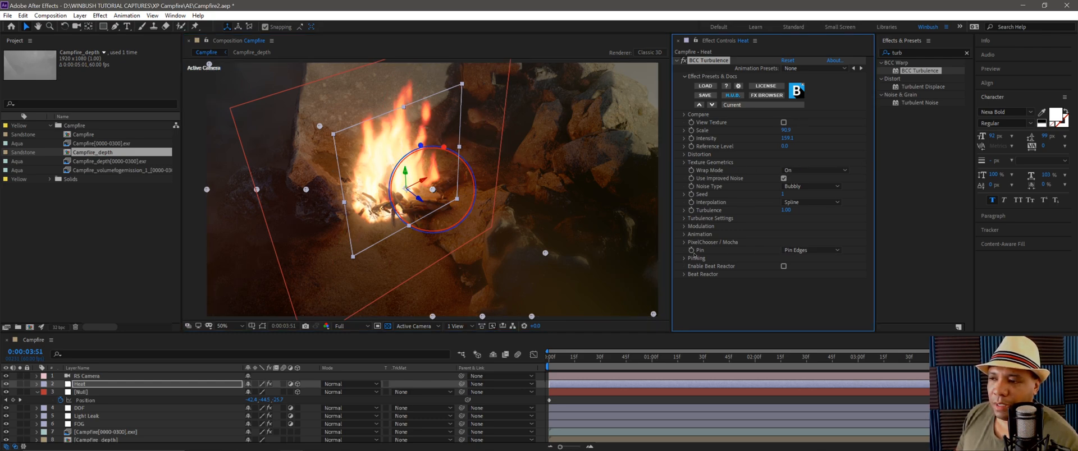
mouse_move(752, 129)
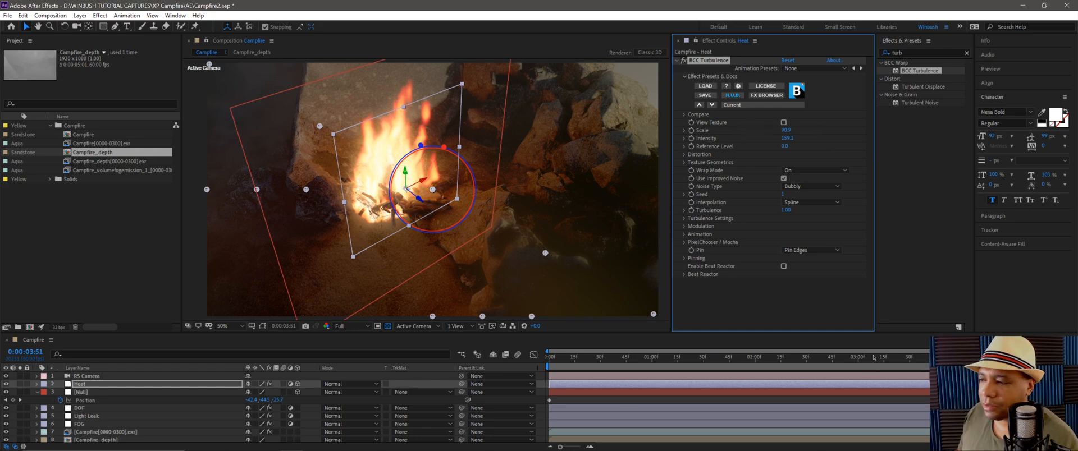
left_click(693, 373)
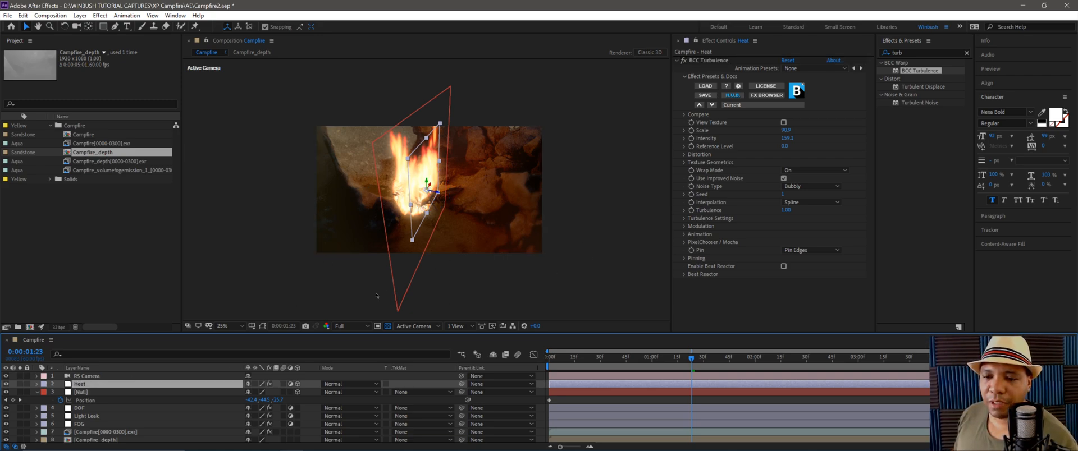
Set the Heat layer's Auto-Orient to Orient Towards Camera.
left_click(458, 326)
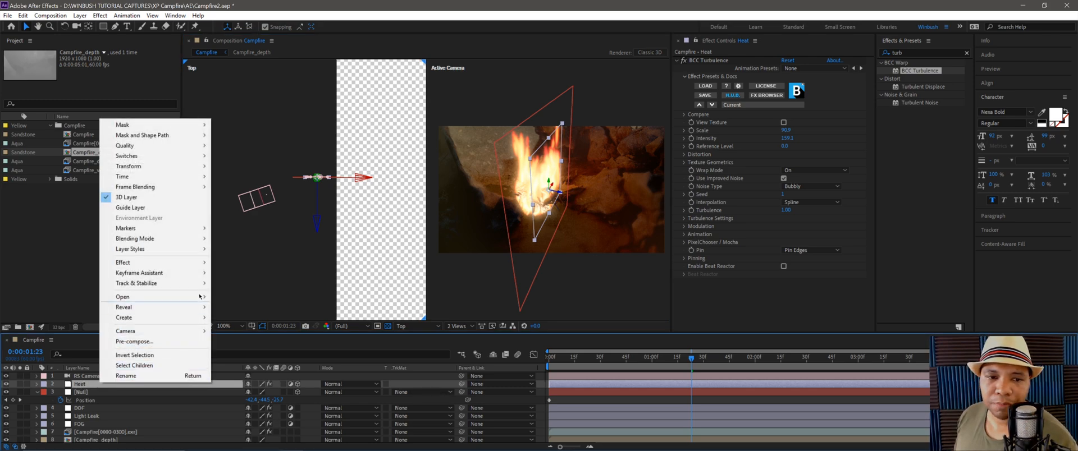
mouse_move(129, 166)
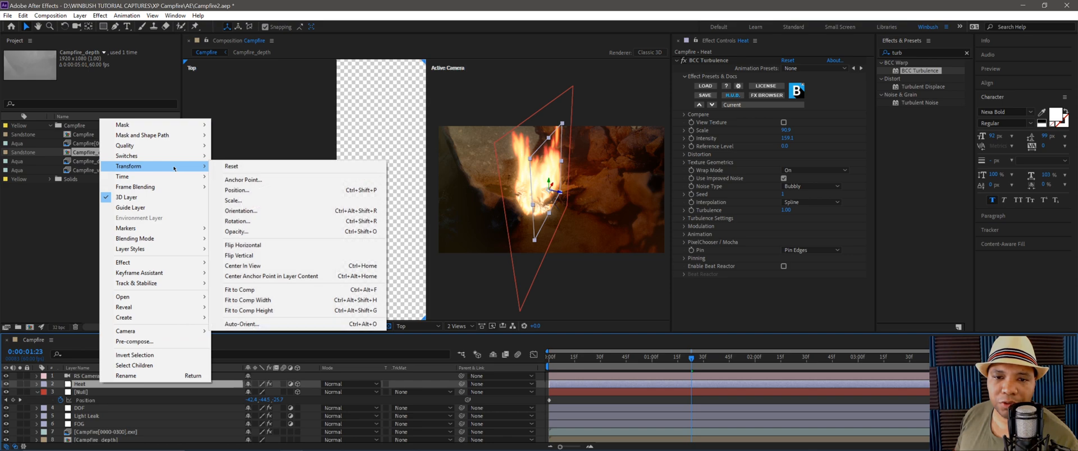
mouse_move(264, 324)
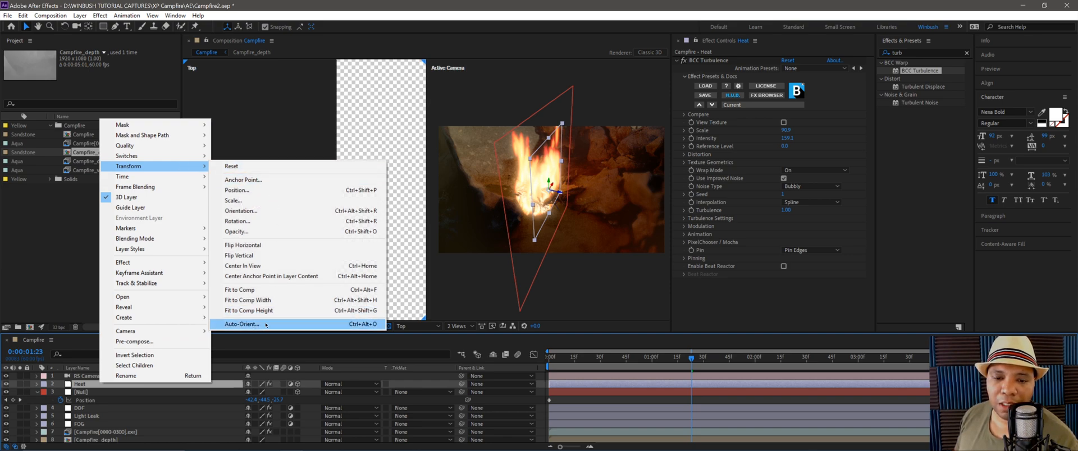
left_click(242, 325)
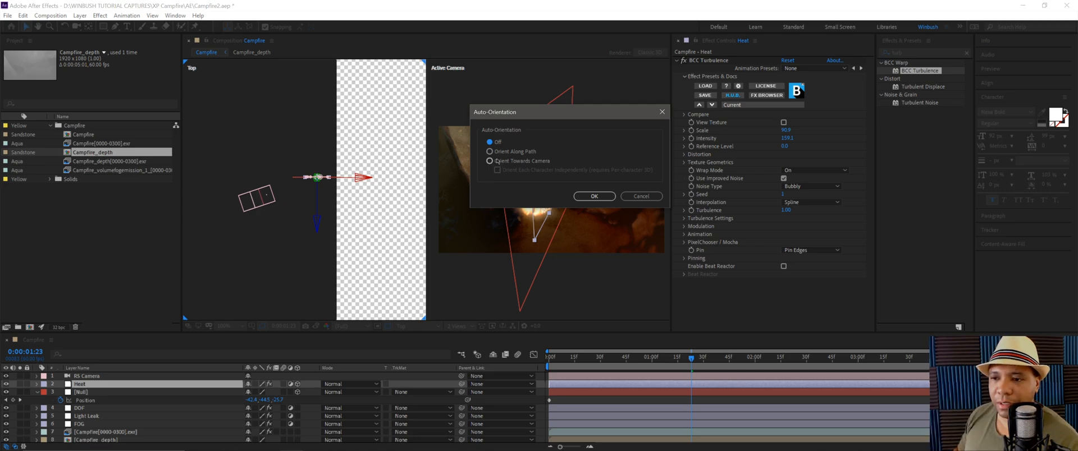
left_click(490, 161)
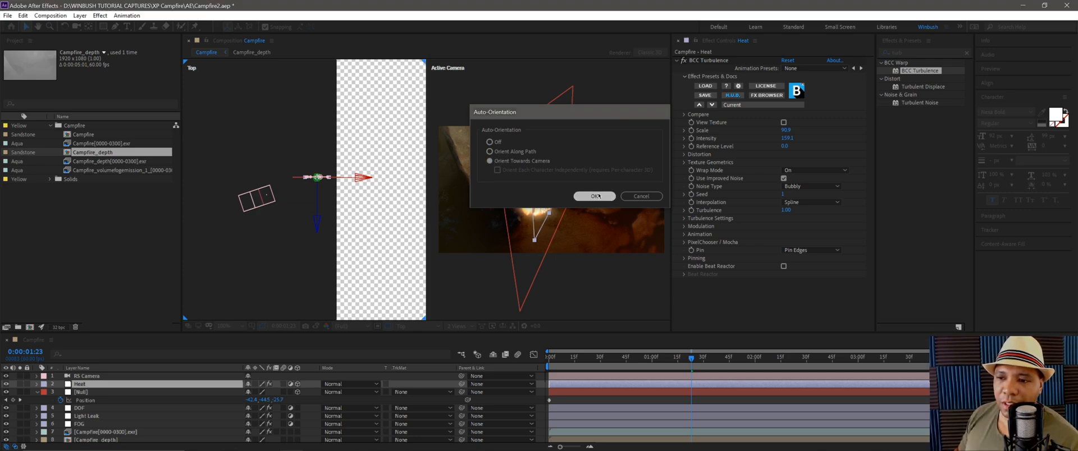
left_click(594, 196)
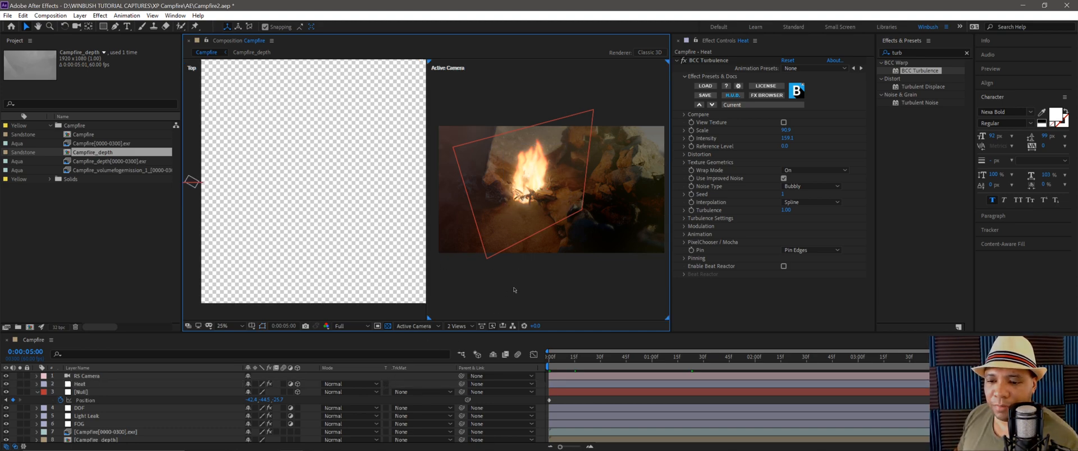
Set Heat's BCC Turbulence Intensity to 500 and redraw the mask tightly around the flames.
left_click(456, 327)
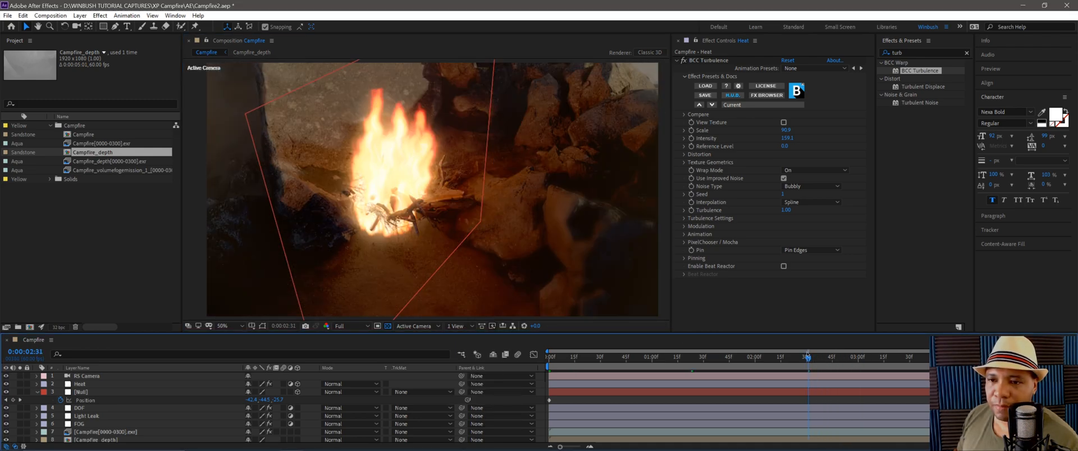
left_click(80, 391)
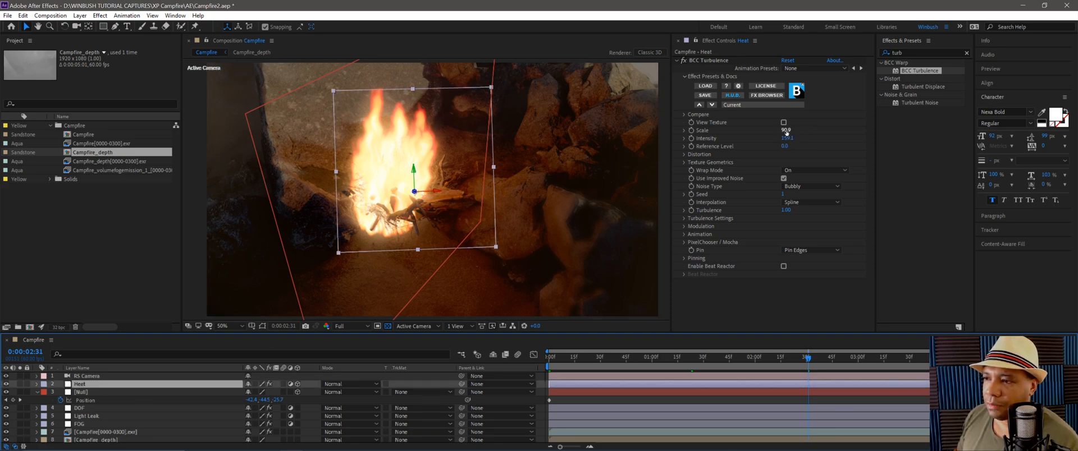
left_click(791, 138)
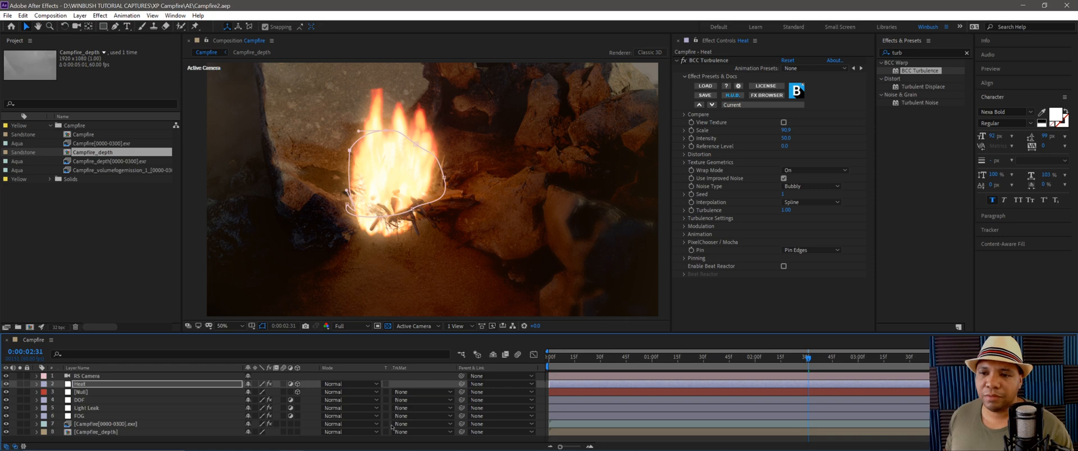
left_click(228, 327)
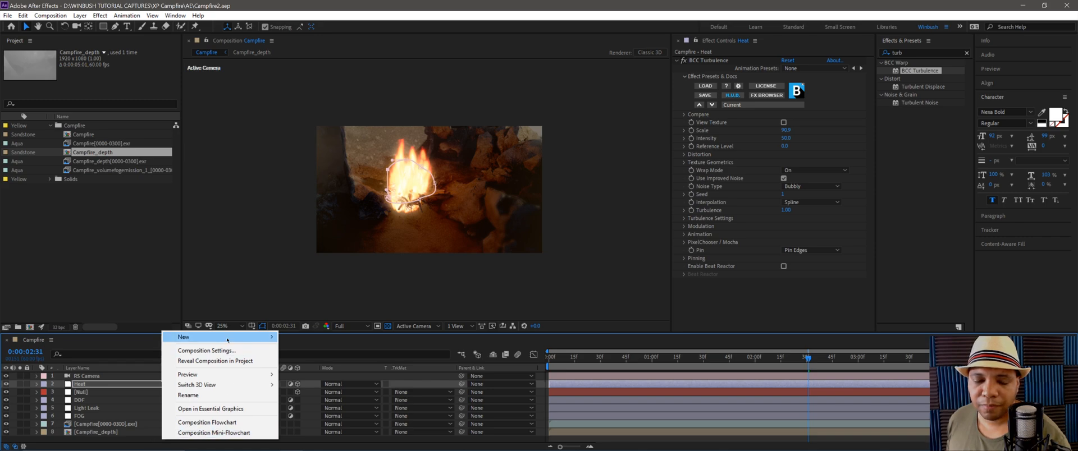
mouse_move(183, 337)
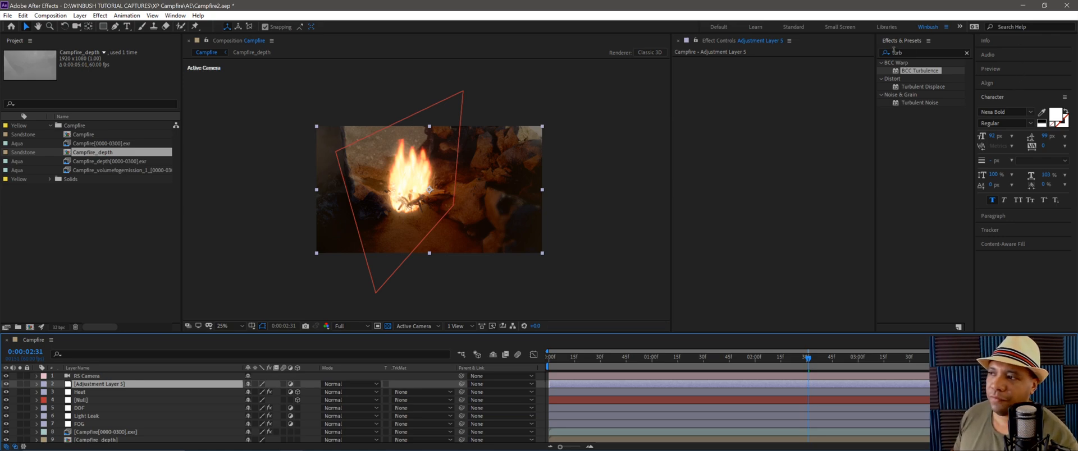
Add Adjustment Layer 5 carrying S_Vignette (searched 'vig') to darken the frame edges.
type("vig")
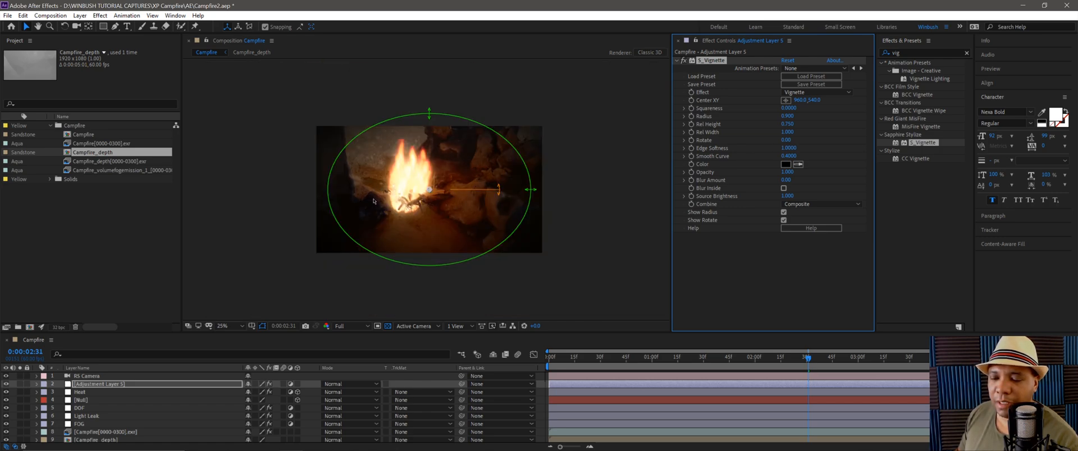
mouse_move(709, 124)
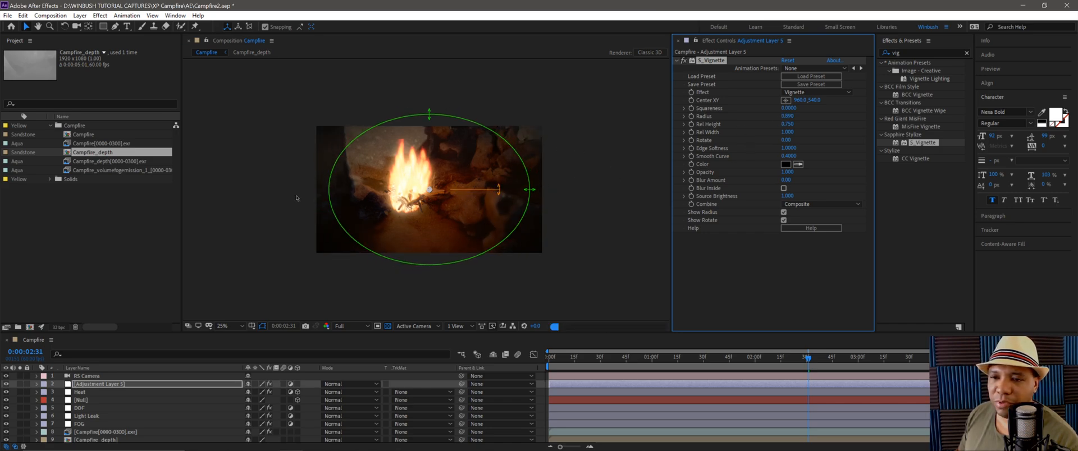
left_click(223, 326)
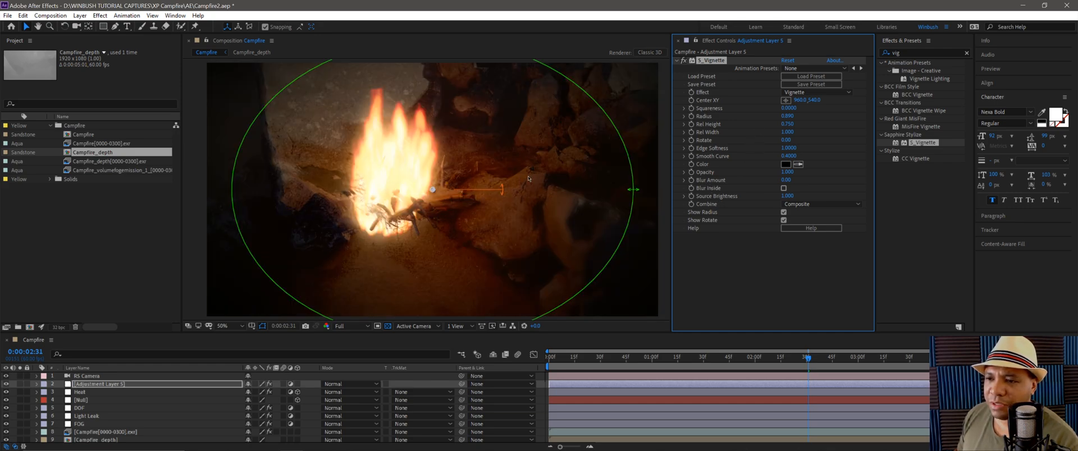
Set S_Vignette Blur Amount to 55 to soften the darkened edges.
left_click(223, 326)
type("17")
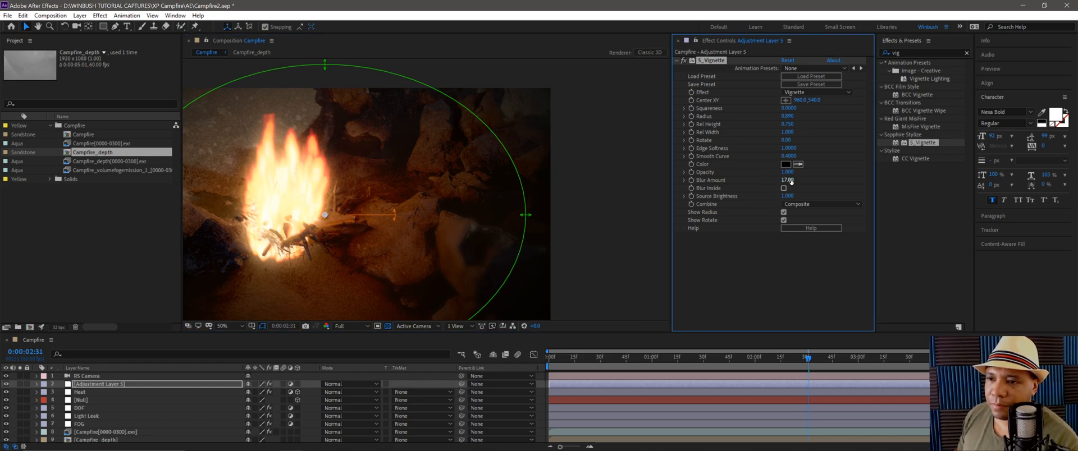
left_click_drag(787, 181, 791, 180)
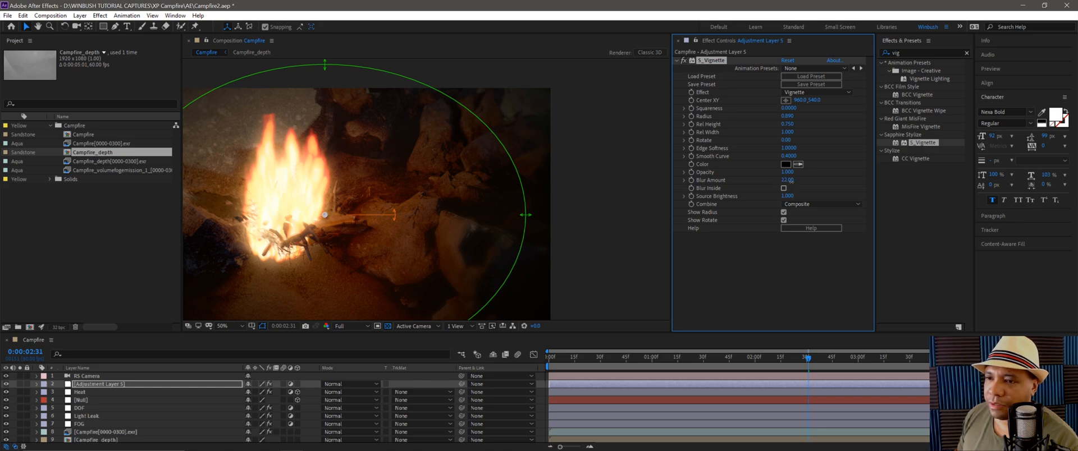
left_click(788, 179)
type("55")
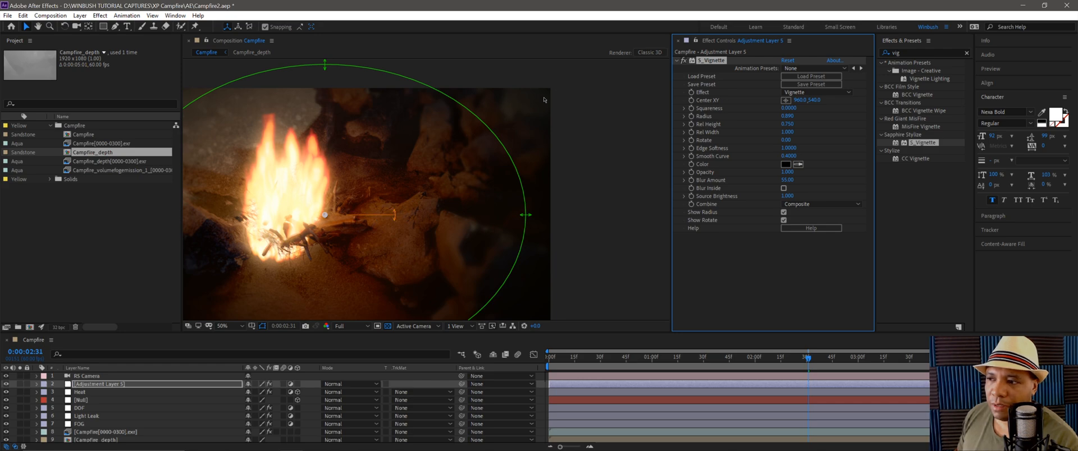
mouse_move(417, 164)
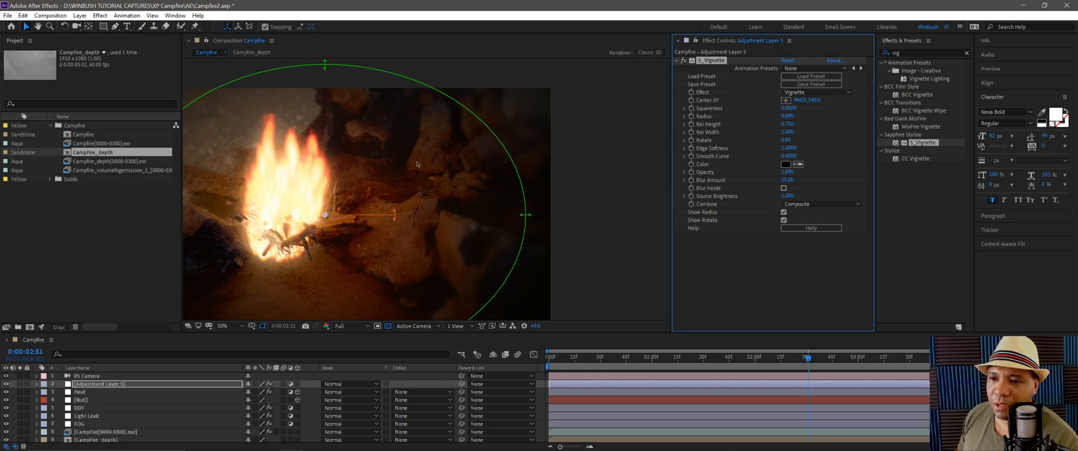
mouse_move(737, 163)
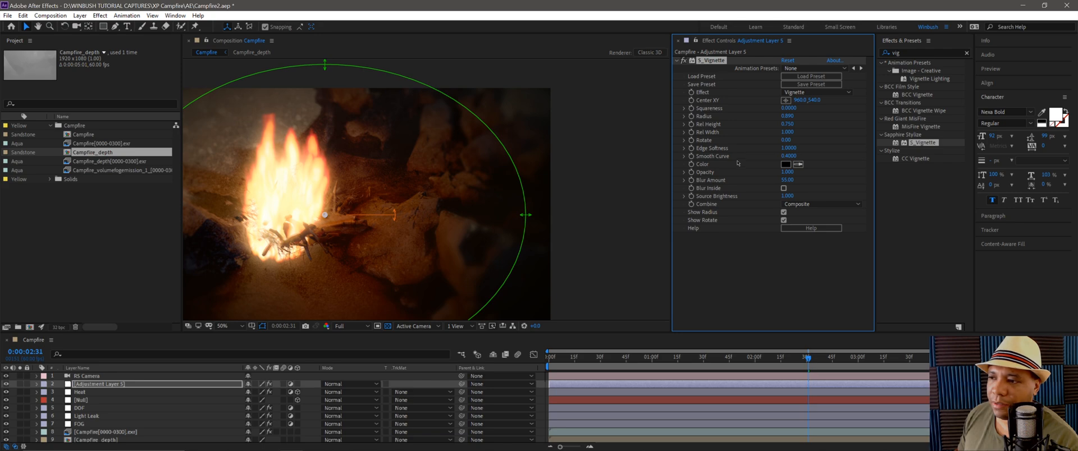
left_click(788, 148)
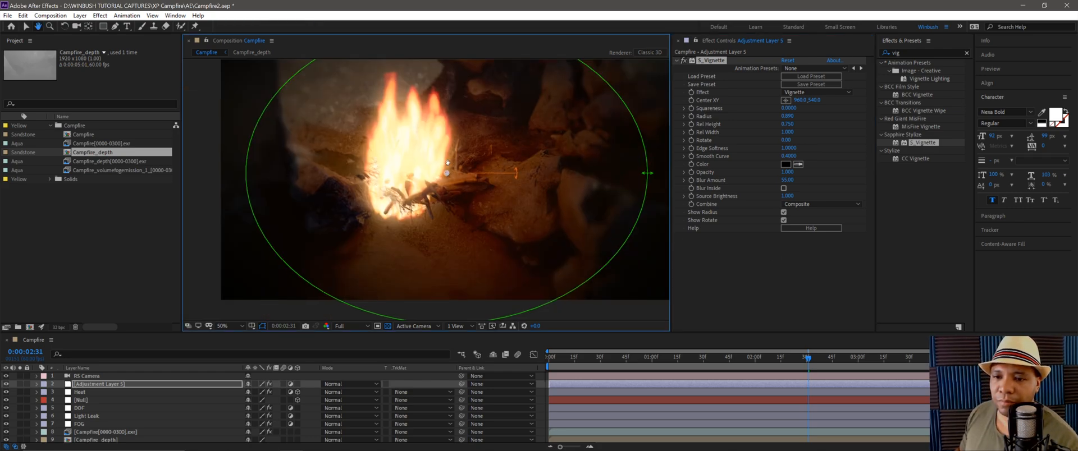
left_click(224, 326)
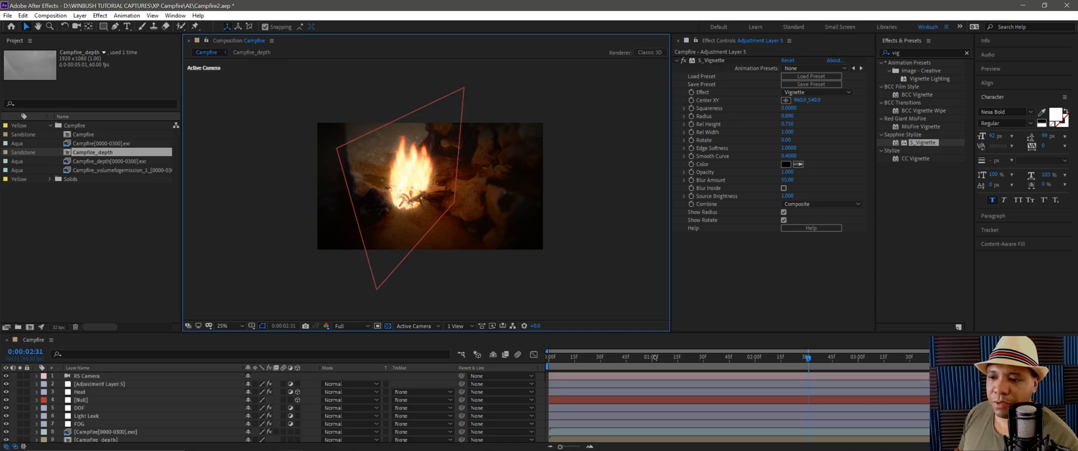
Clear the Effects & Presets search so all effect categories list again, then browse them.
left_click(227, 326)
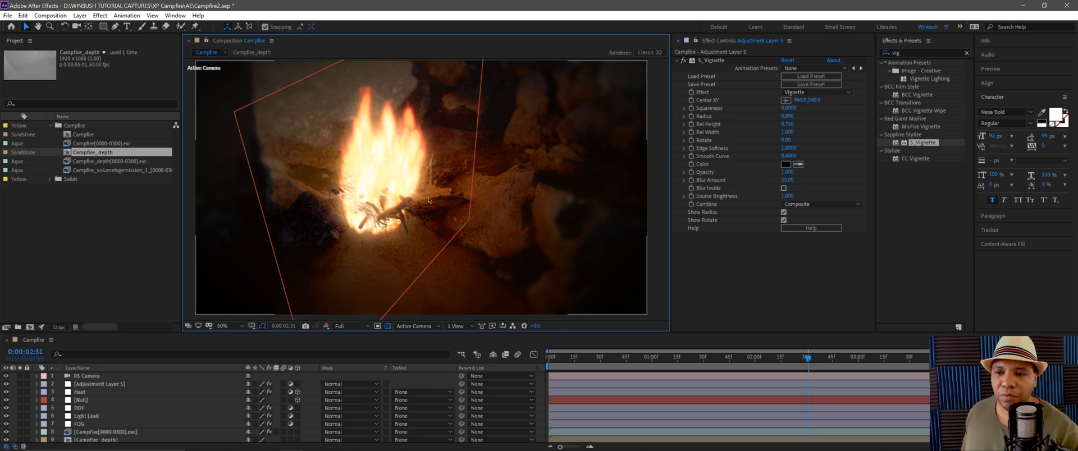
mouse_move(447, 211)
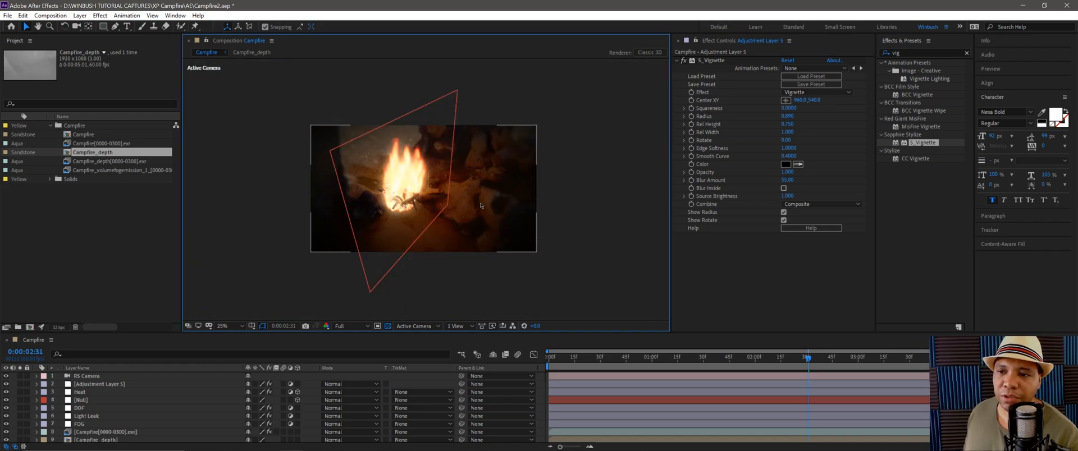
mouse_move(616, 209)
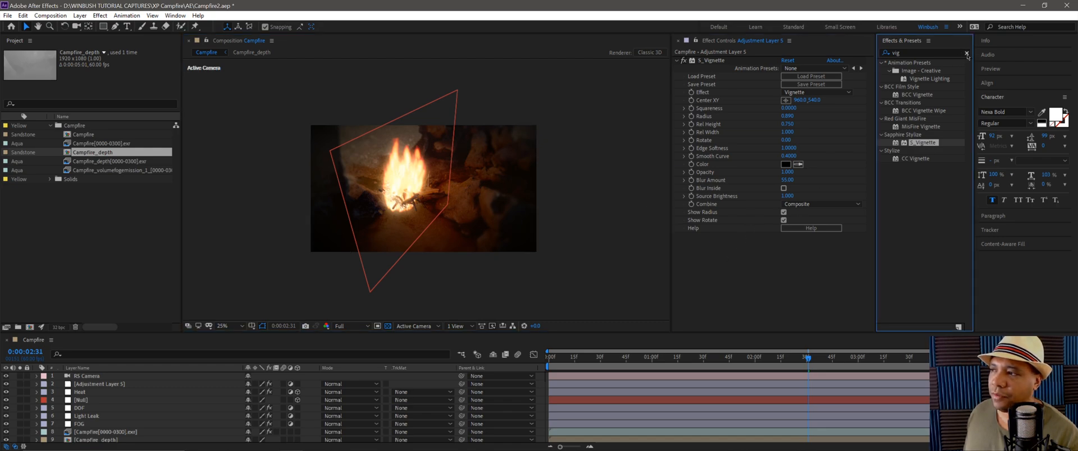
left_click(964, 53)
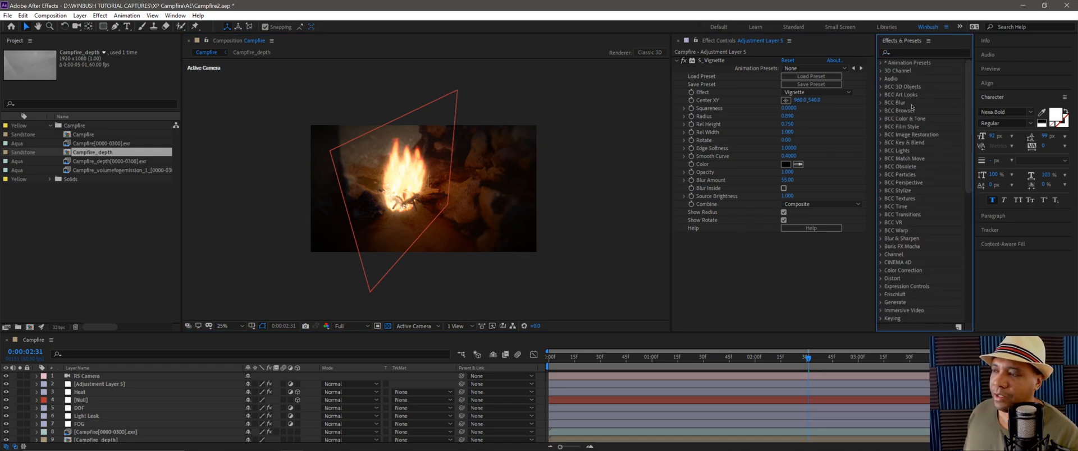
scroll("down", 3)
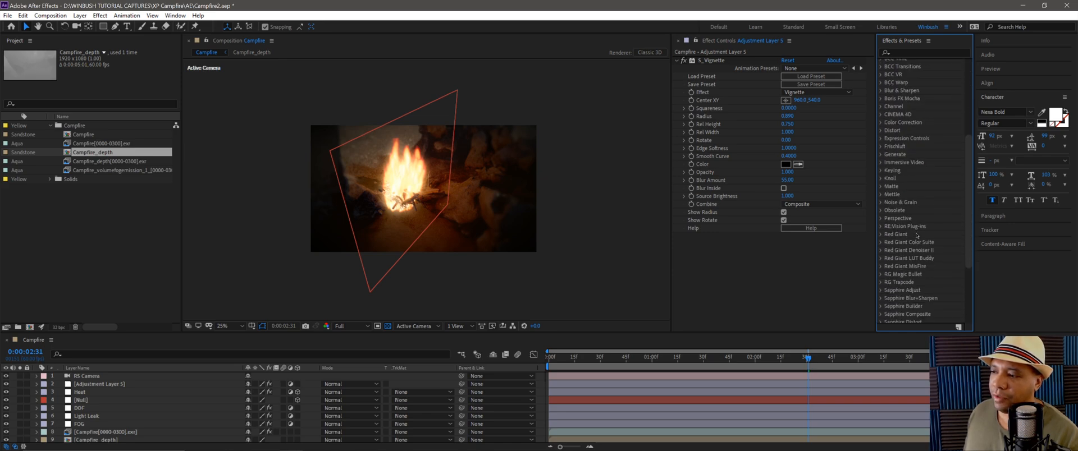
scroll("down", 3)
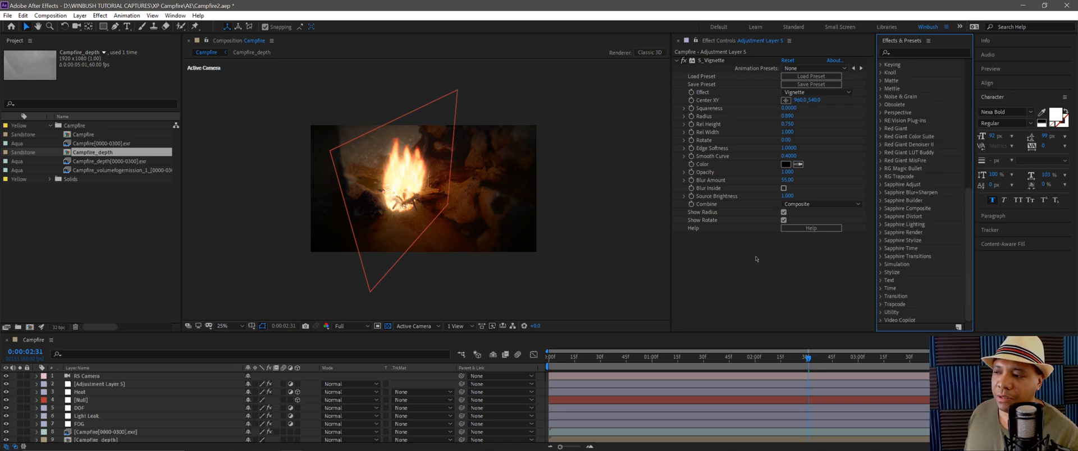
mouse_move(785, 299)
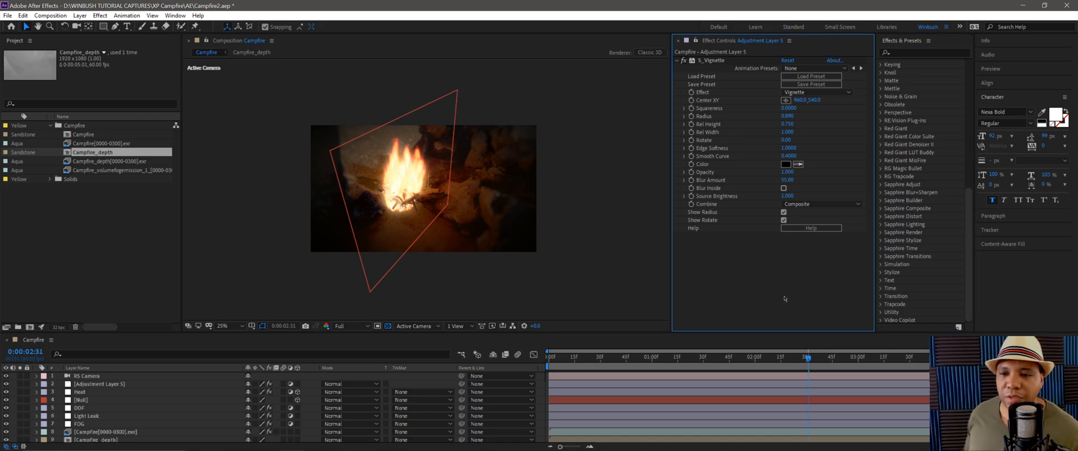
left_click(222, 326)
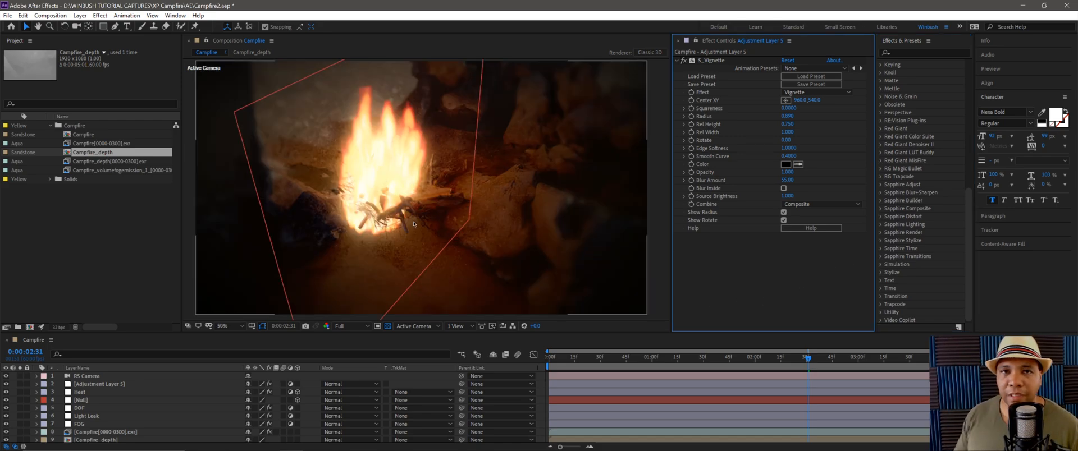